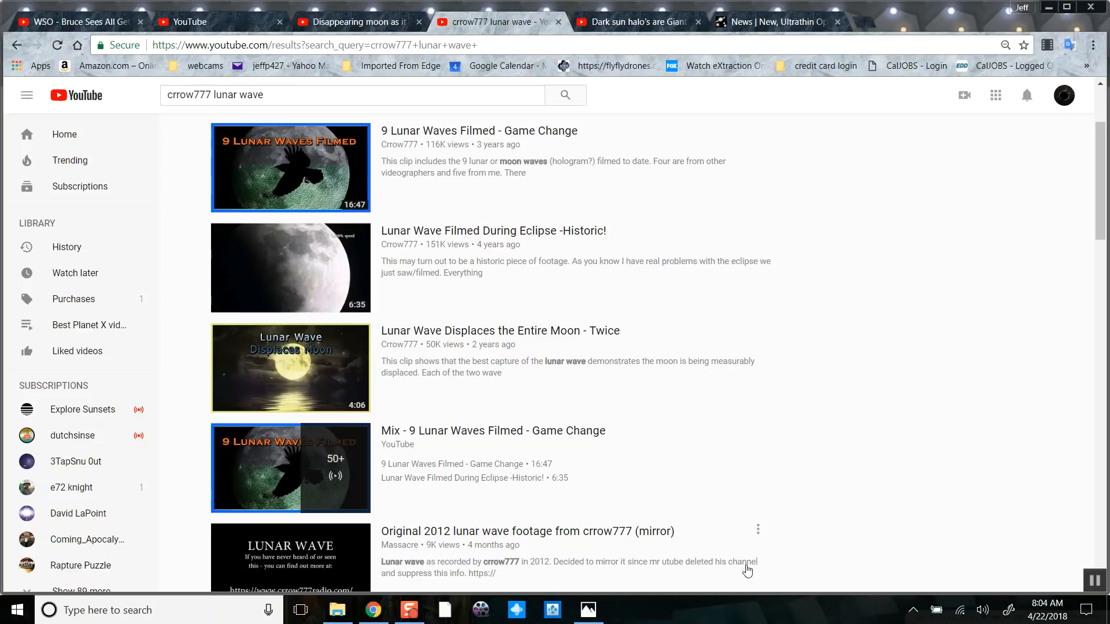
{"action": "mouse_move", "coordinate": [883, 381]}
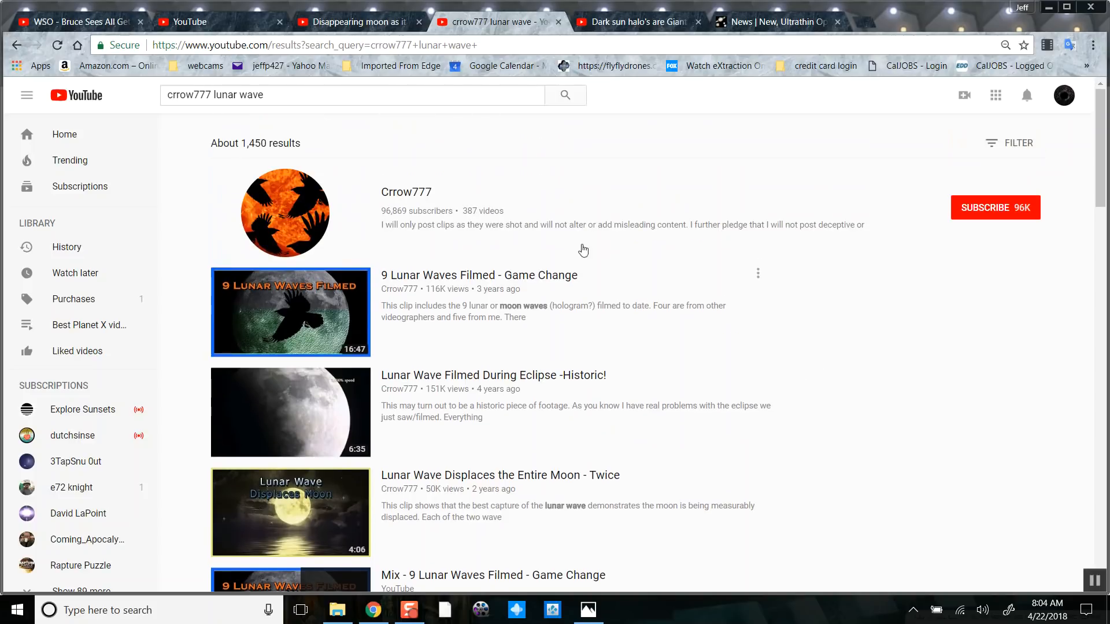
{"action": "mouse_move", "coordinate": [939, 364]}
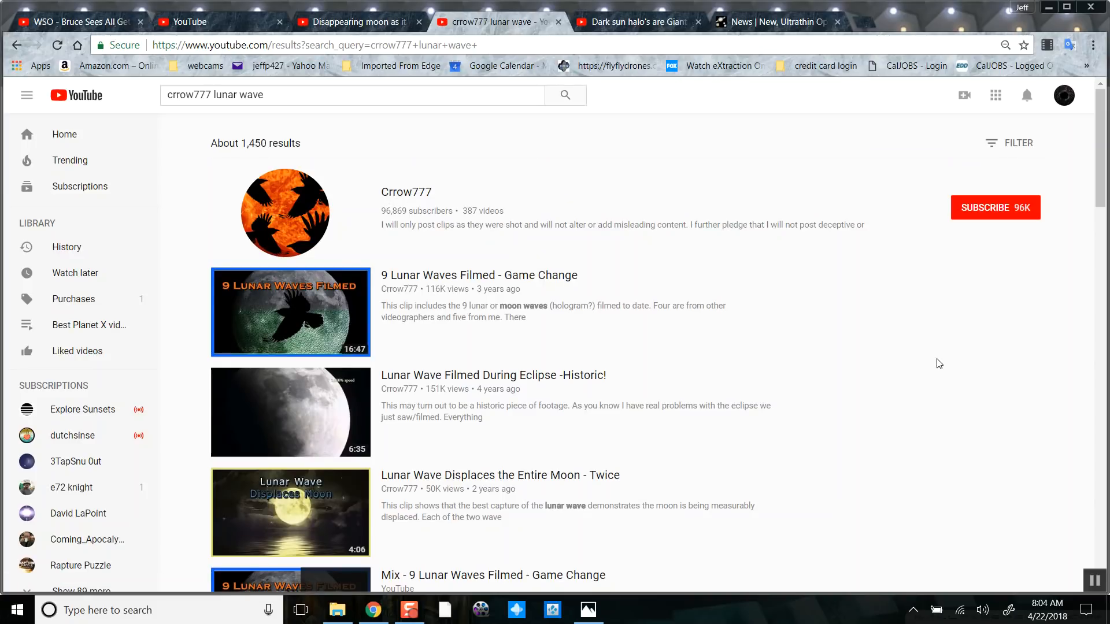
{"action": "mouse_move", "coordinate": [290, 312]}
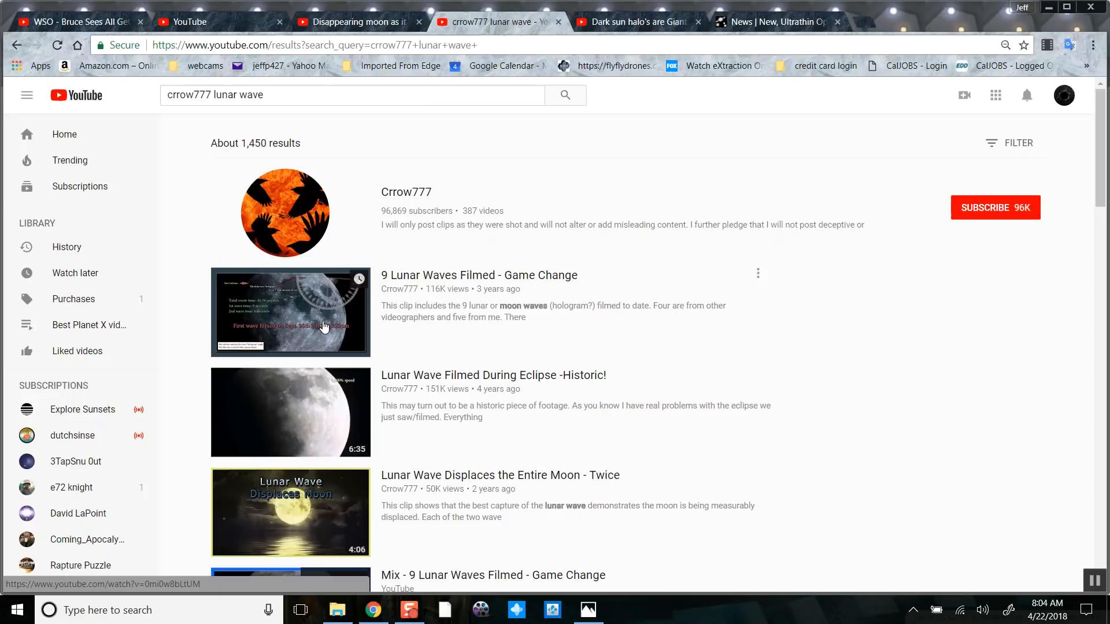
Play the 'lunar wave lens array' video from the lens array proof folder, then exit full screen
{"action": "scroll", "scroll_direction": "down", "scroll_amount": 3}
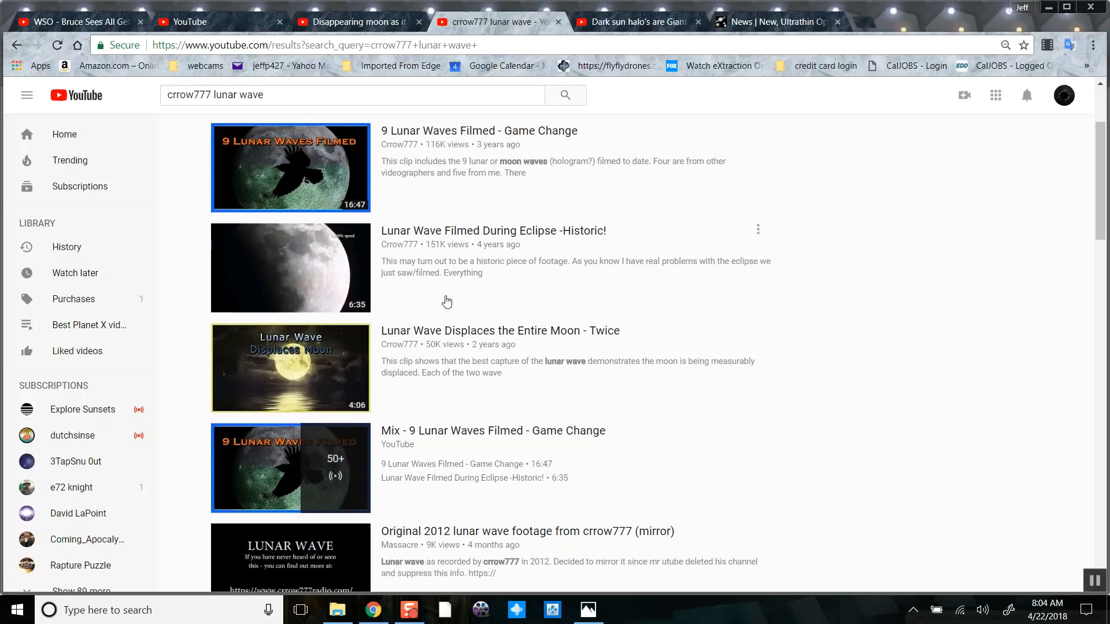
{"action": "scroll", "scroll_direction": "down", "scroll_amount": 3}
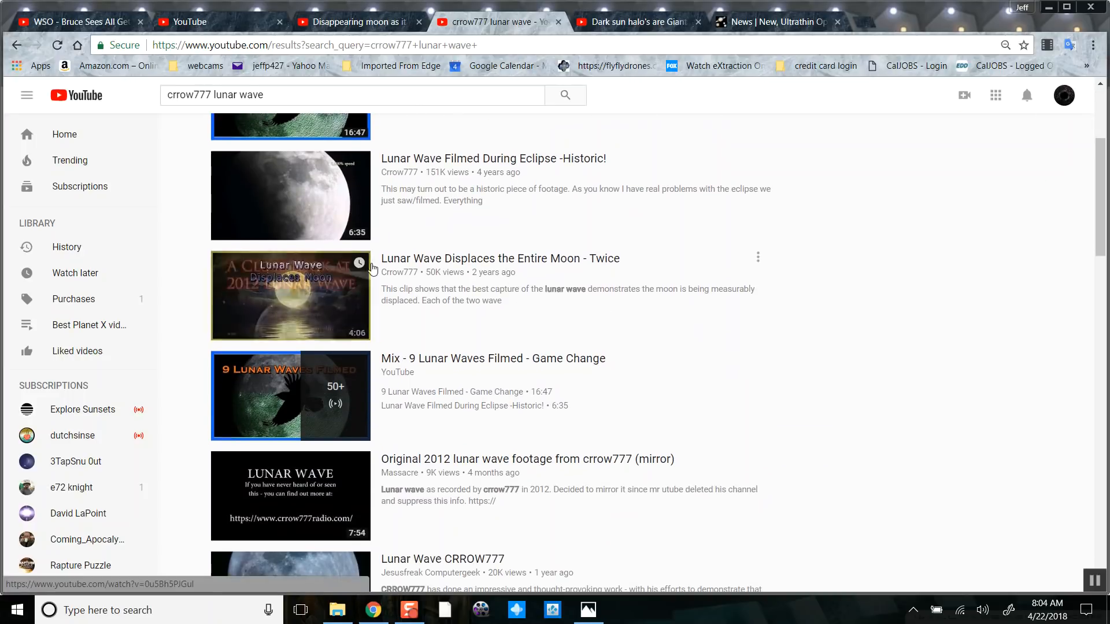
{"action": "mouse_move", "coordinate": [478, 265]}
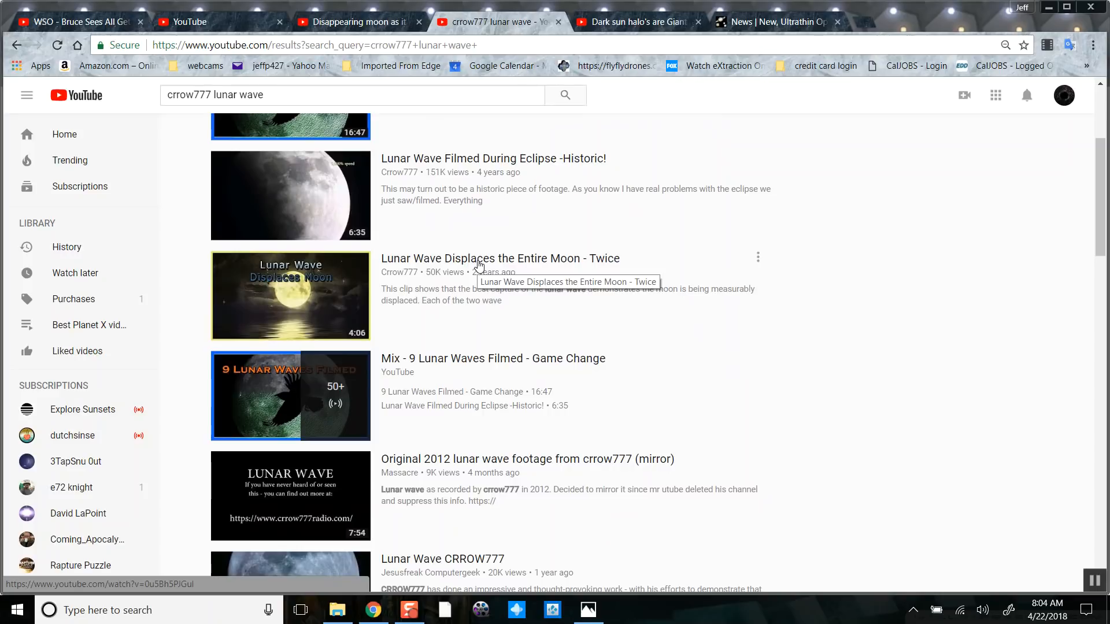
{"action": "mouse_move", "coordinate": [484, 267]}
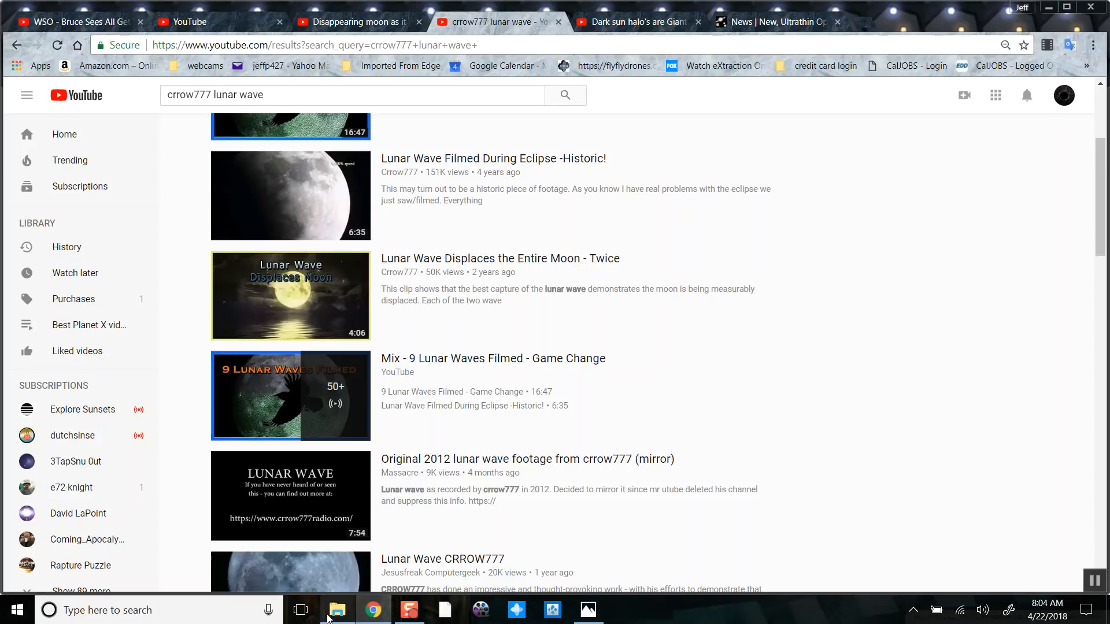
{"action": "left_click", "coordinate": [338, 610]}
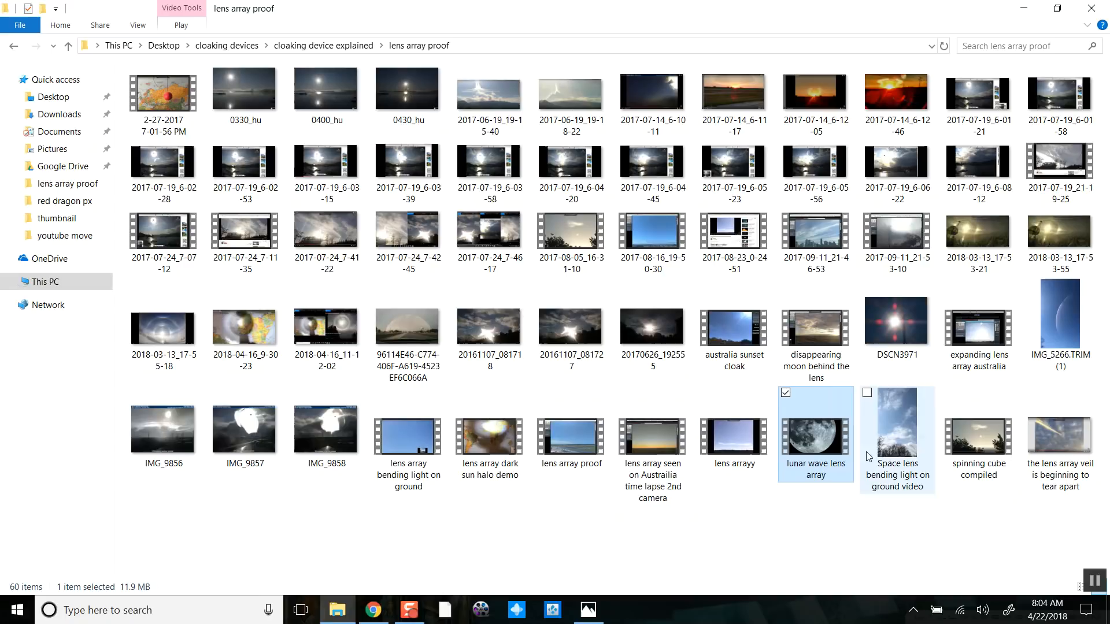
{"action": "double_click", "coordinate": [814, 423]}
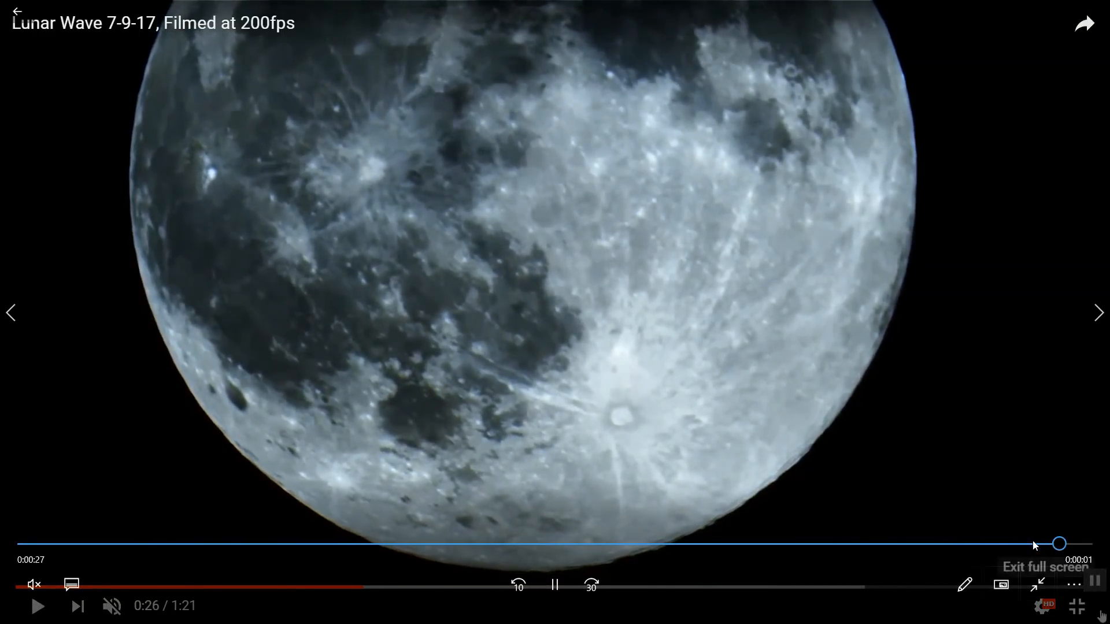
{"action": "left_click", "coordinate": [1038, 586]}
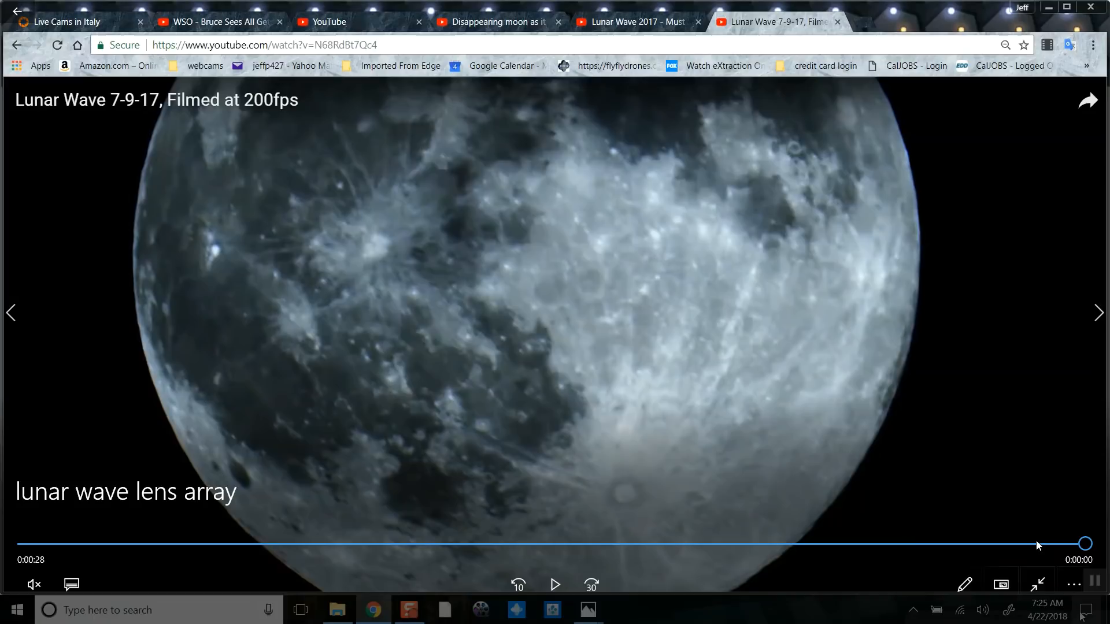
{"action": "mouse_move", "coordinate": [704, 494]}
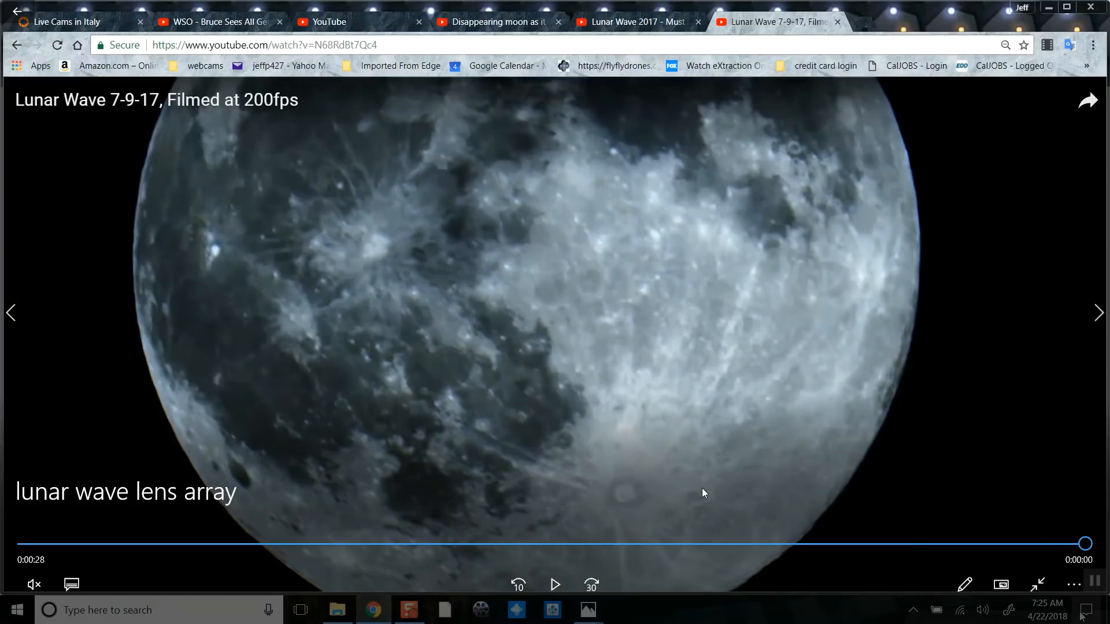
{"action": "mouse_move", "coordinate": [428, 608]}
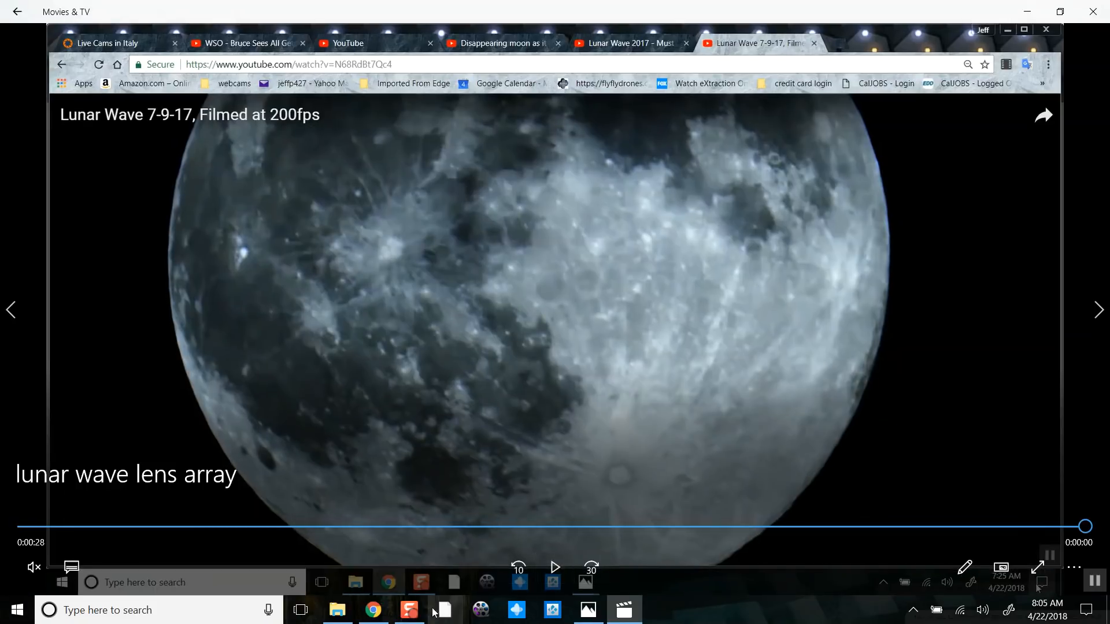
Advance to the 'lens array bending light on ground' clip and exit full screen
{"action": "left_click", "coordinate": [337, 610]}
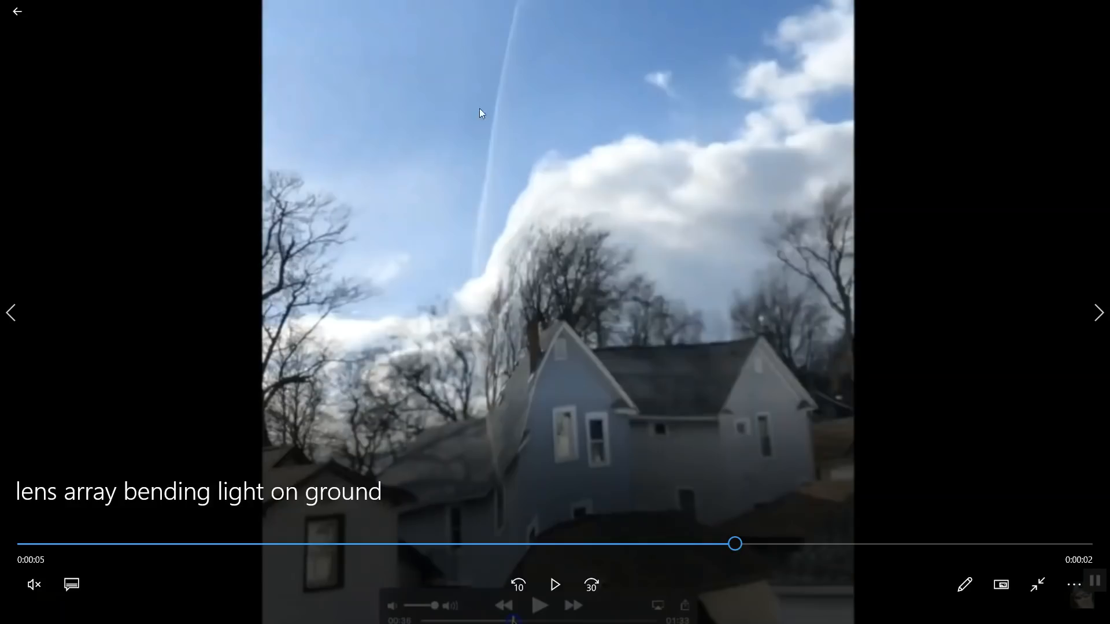
{"action": "mouse_move", "coordinate": [504, 482]}
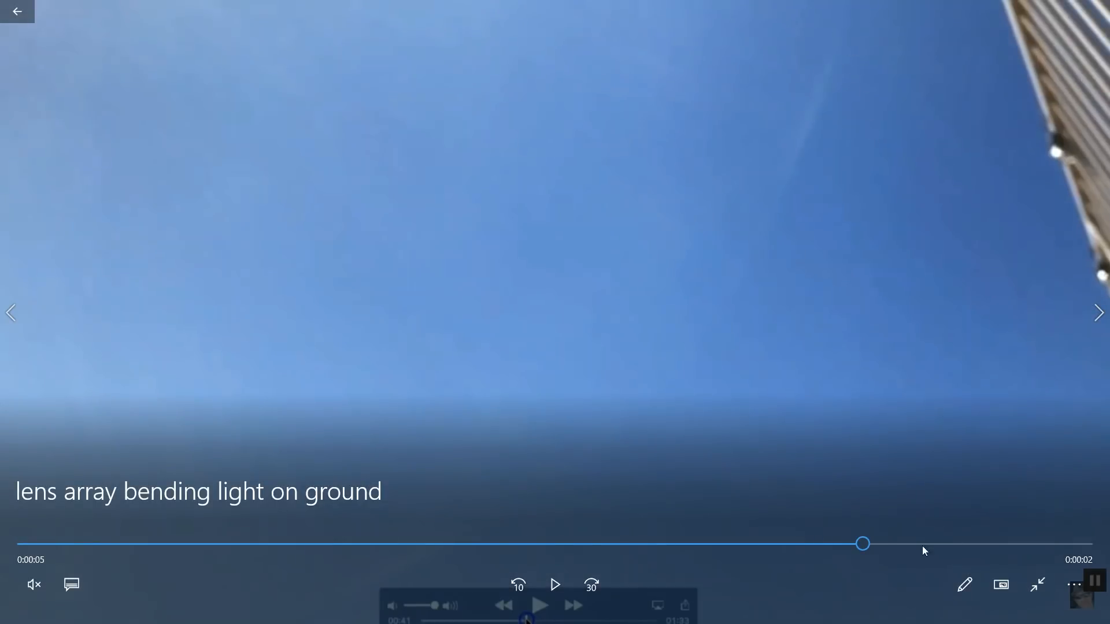
{"action": "left_click", "coordinate": [1037, 584]}
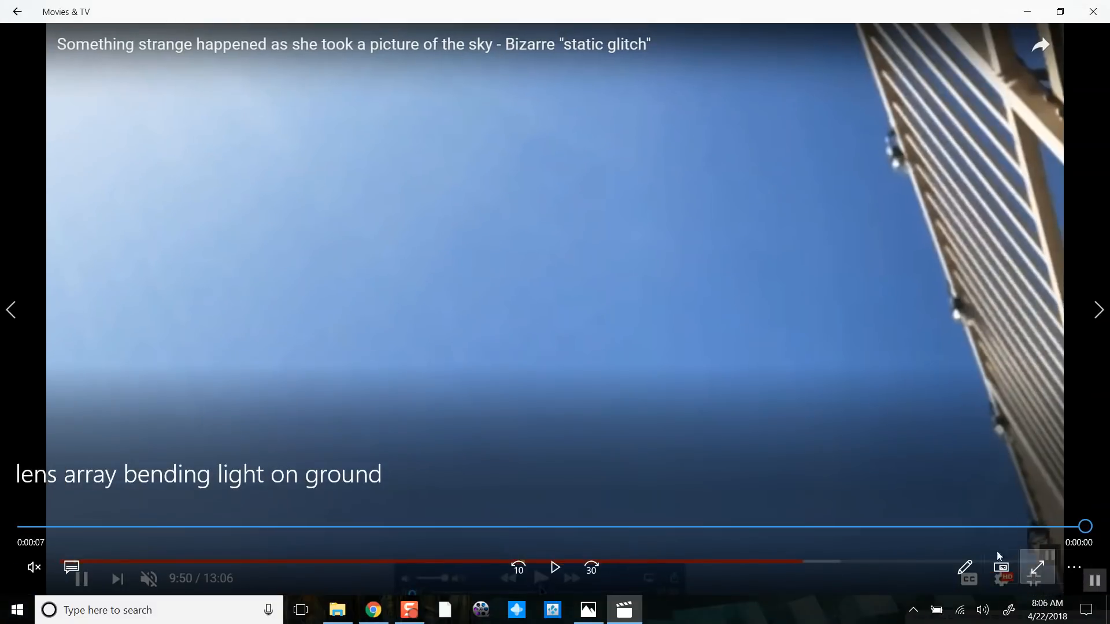
{"action": "mouse_move", "coordinate": [1028, 13]}
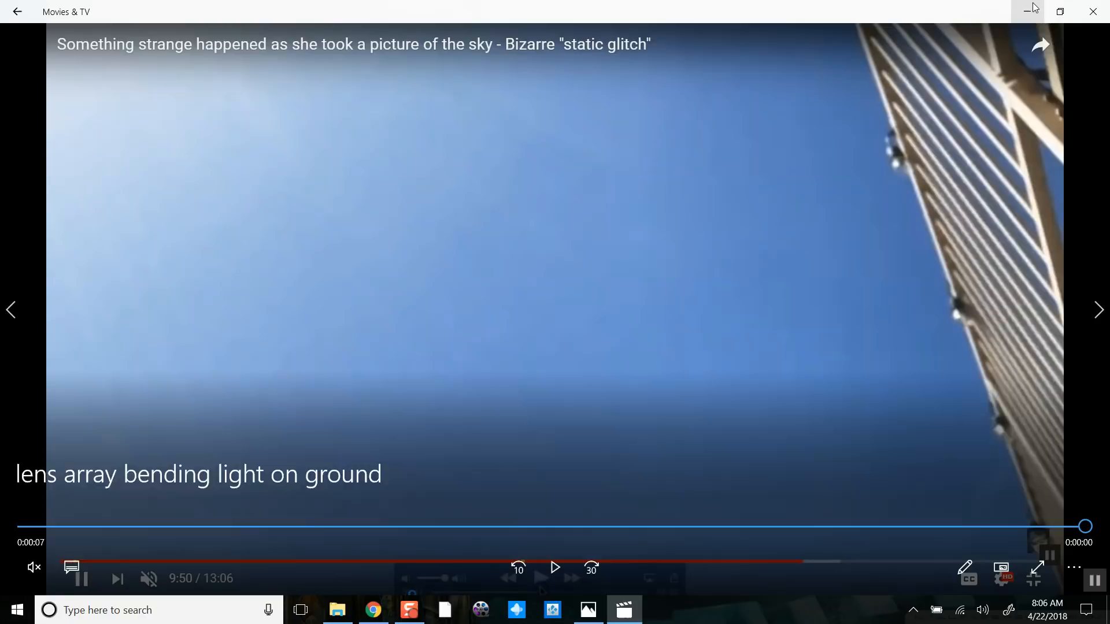
Minimize the player, open IMG_5266.TRIM (1), and seek near its start
{"action": "left_click", "coordinate": [338, 611]}
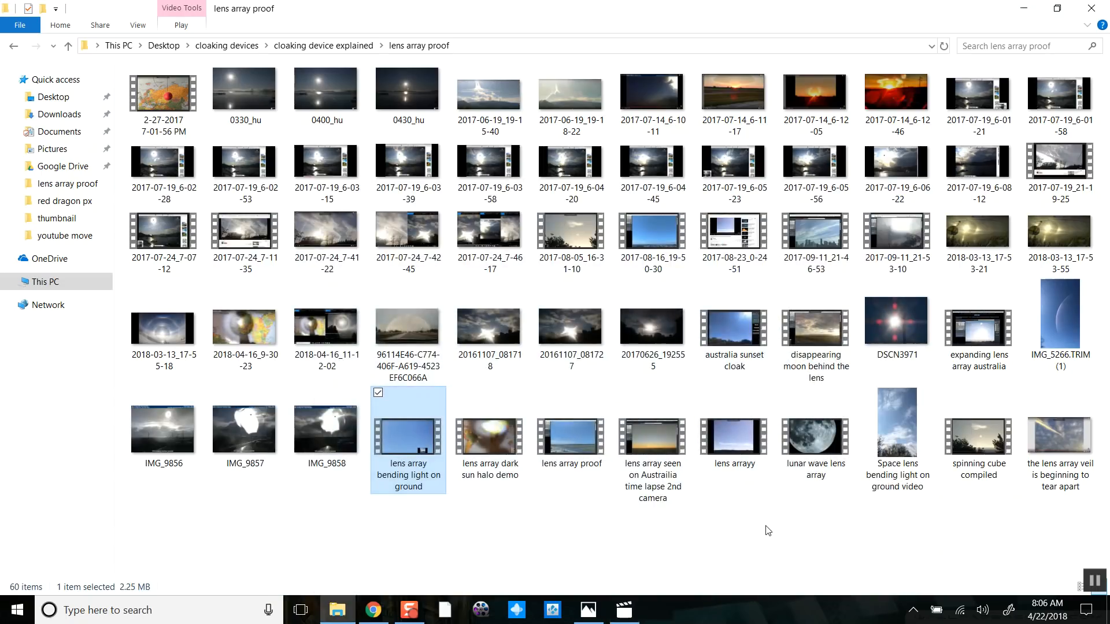
{"action": "mouse_move", "coordinate": [811, 526]}
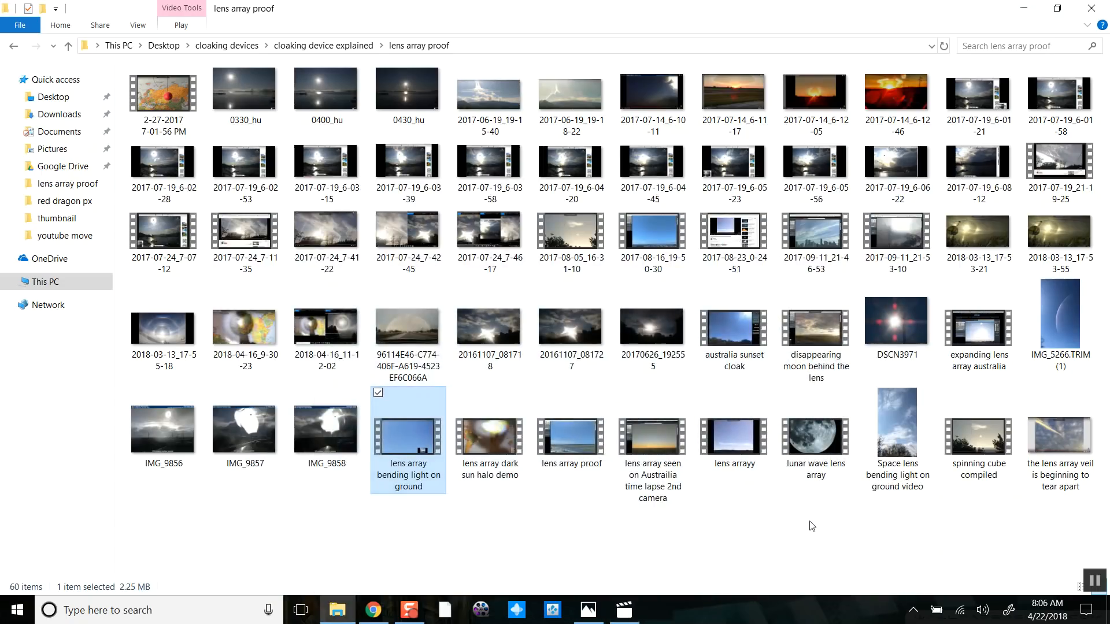
{"action": "mouse_move", "coordinate": [1061, 315]}
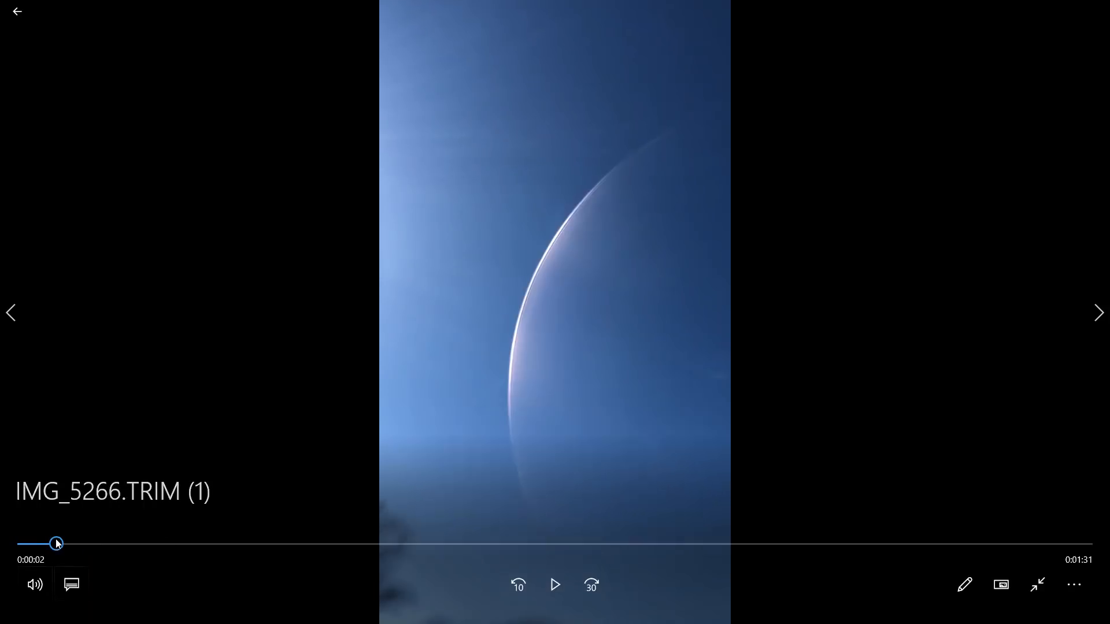
{"action": "left_click", "coordinate": [555, 585]}
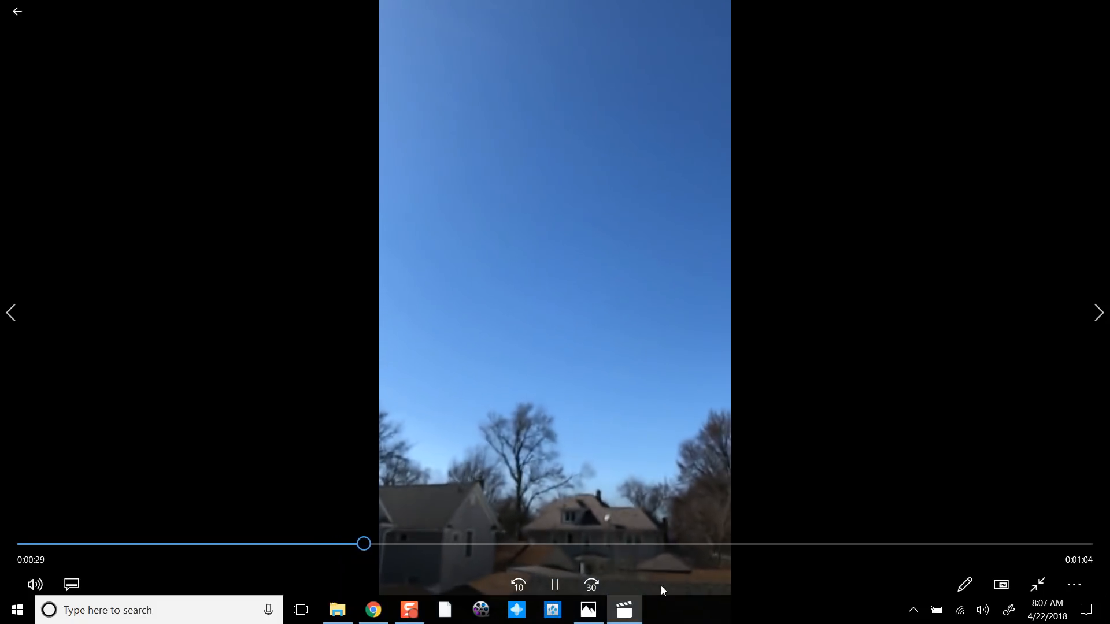
Close the sky clip player to reveal the crrow777 lunar wave YouTube results
{"action": "left_click", "coordinate": [554, 585]}
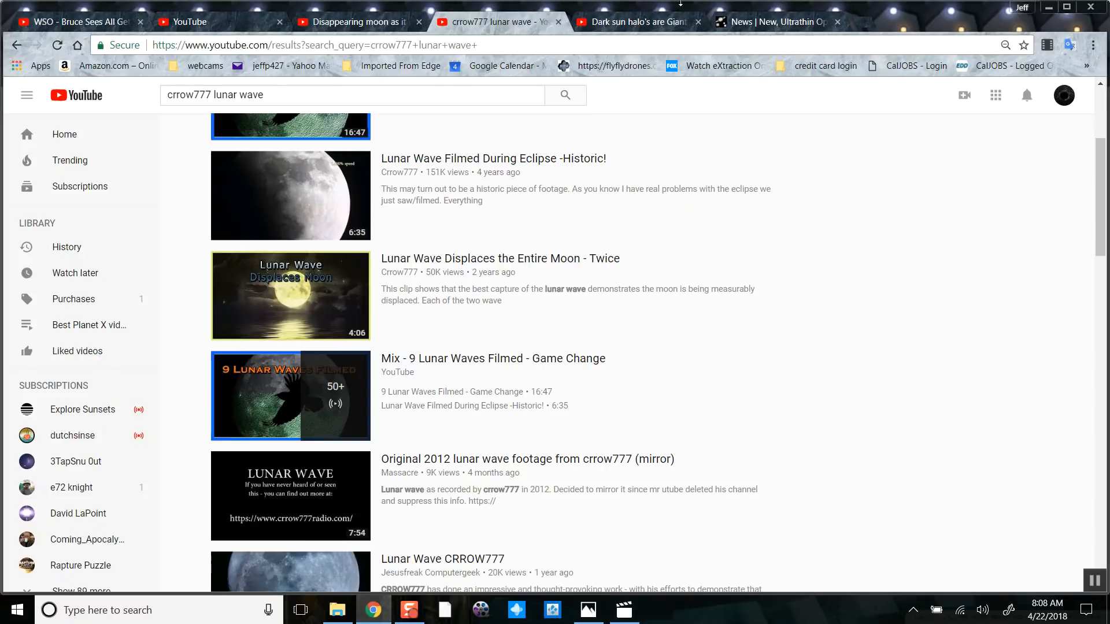
Switch to the JPL ultrathin metasurface lens article and scroll through it
{"action": "left_click", "coordinate": [772, 22]}
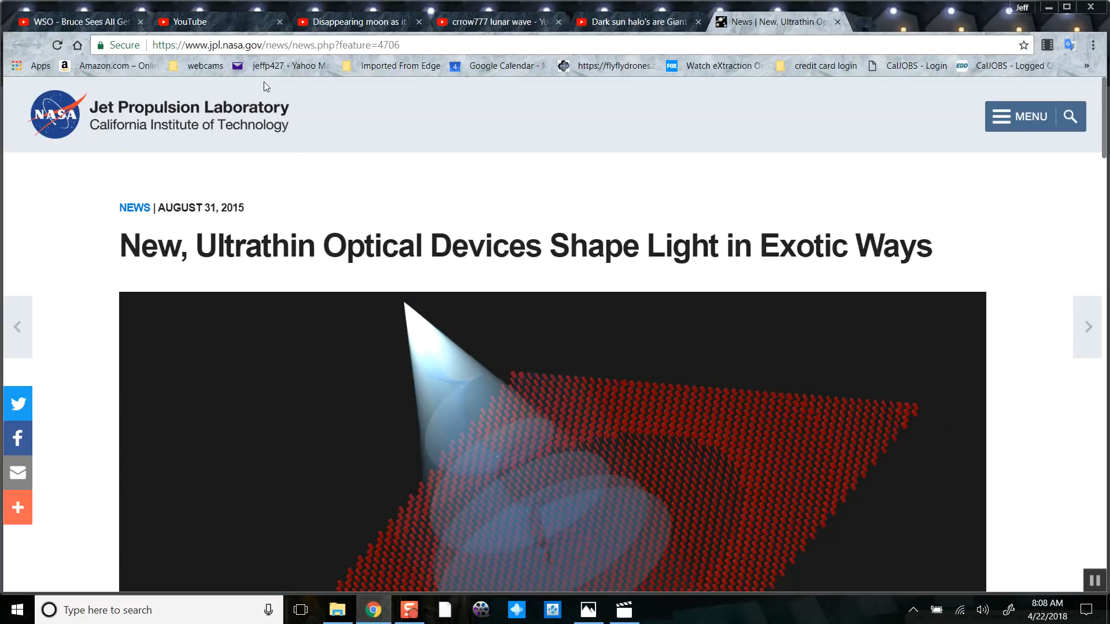
{"action": "mouse_move", "coordinate": [376, 243]}
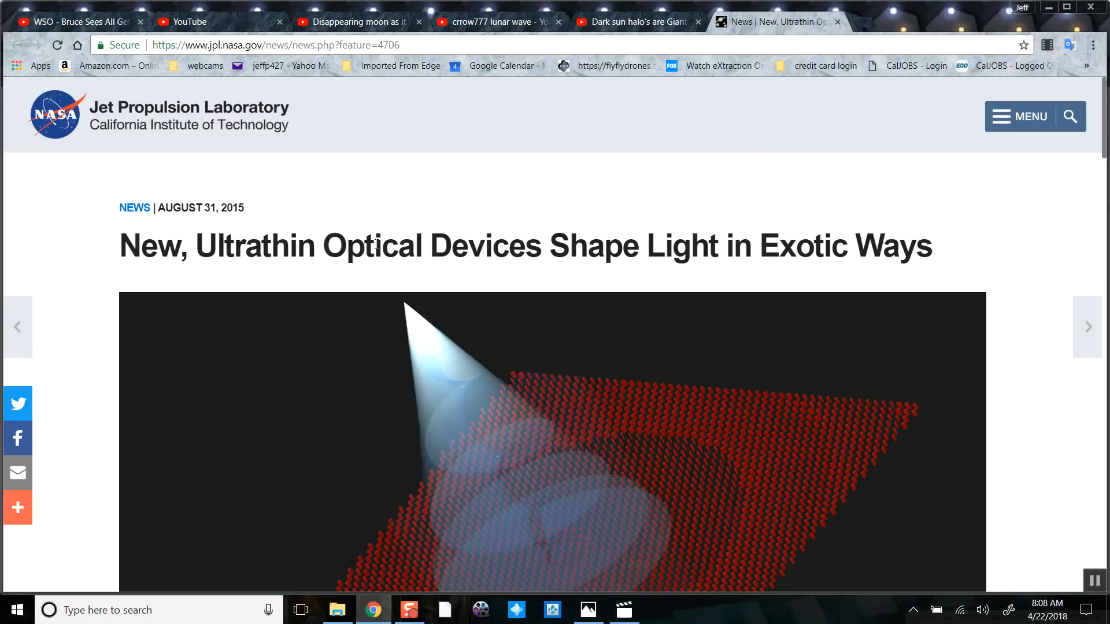
{"action": "scroll", "scroll_direction": "down", "scroll_amount": 3}
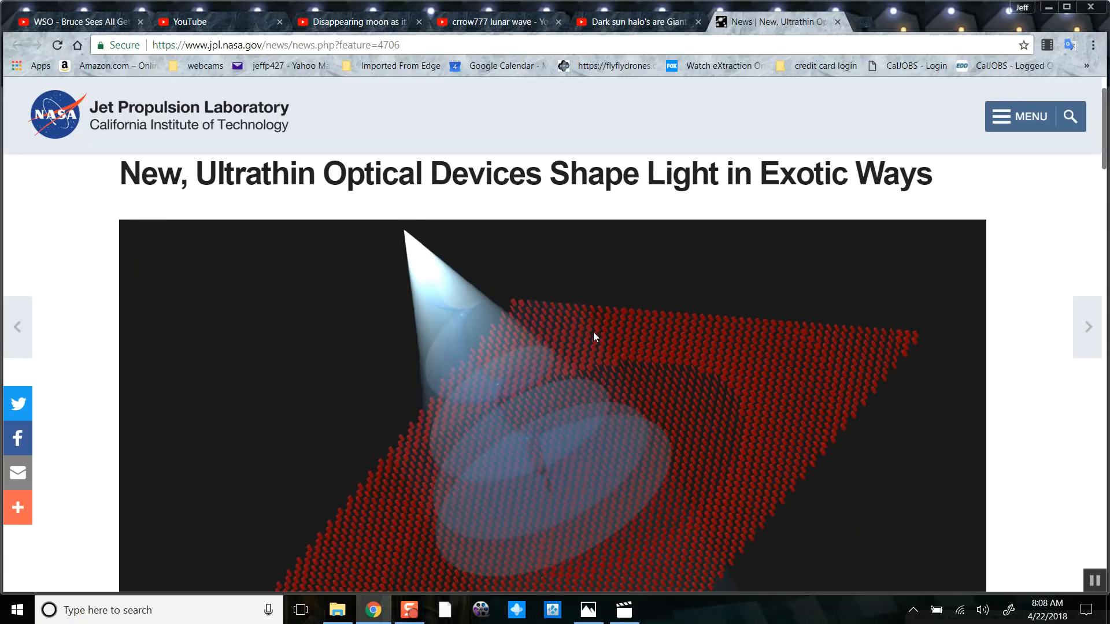
{"action": "scroll", "scroll_direction": "down", "scroll_amount": 3}
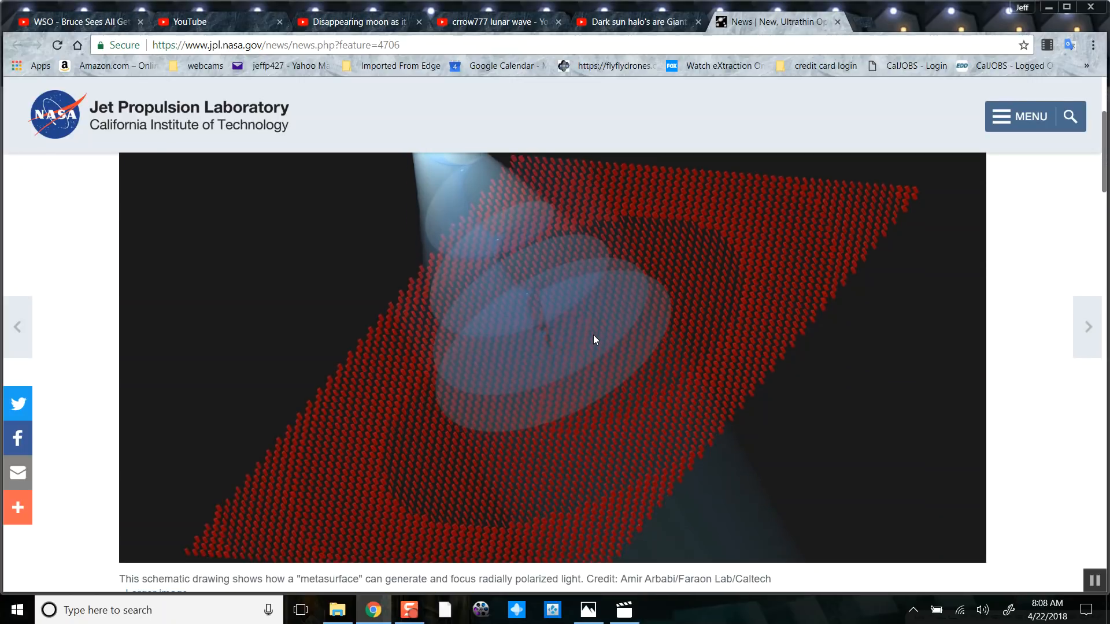
{"action": "scroll", "scroll_direction": "down", "scroll_amount": 3}
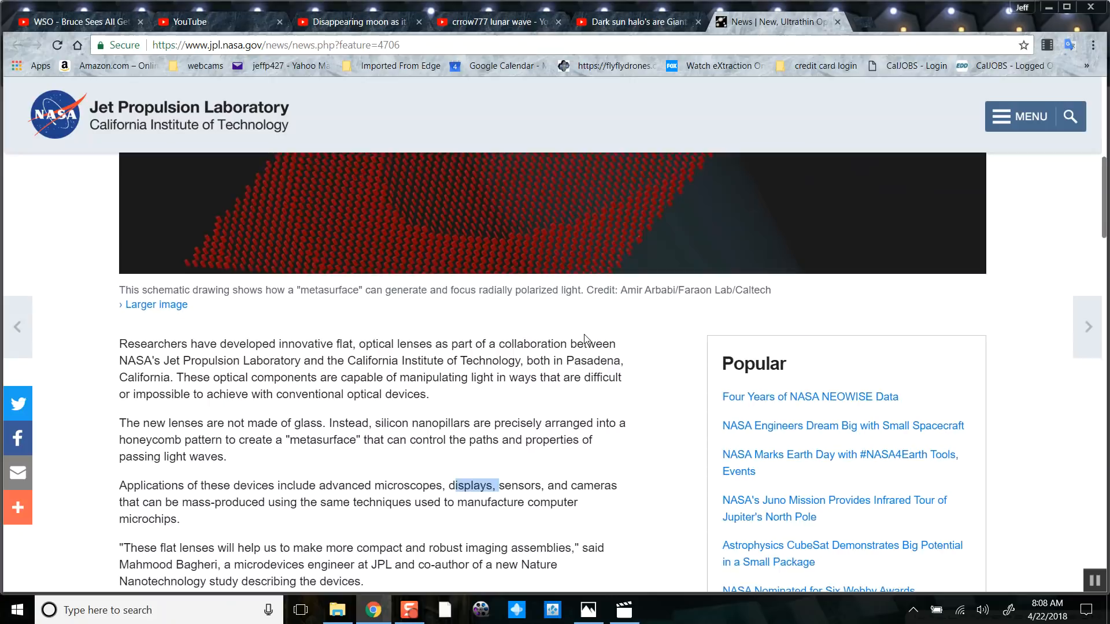
{"action": "scroll", "scroll_direction": "down", "scroll_amount": 3}
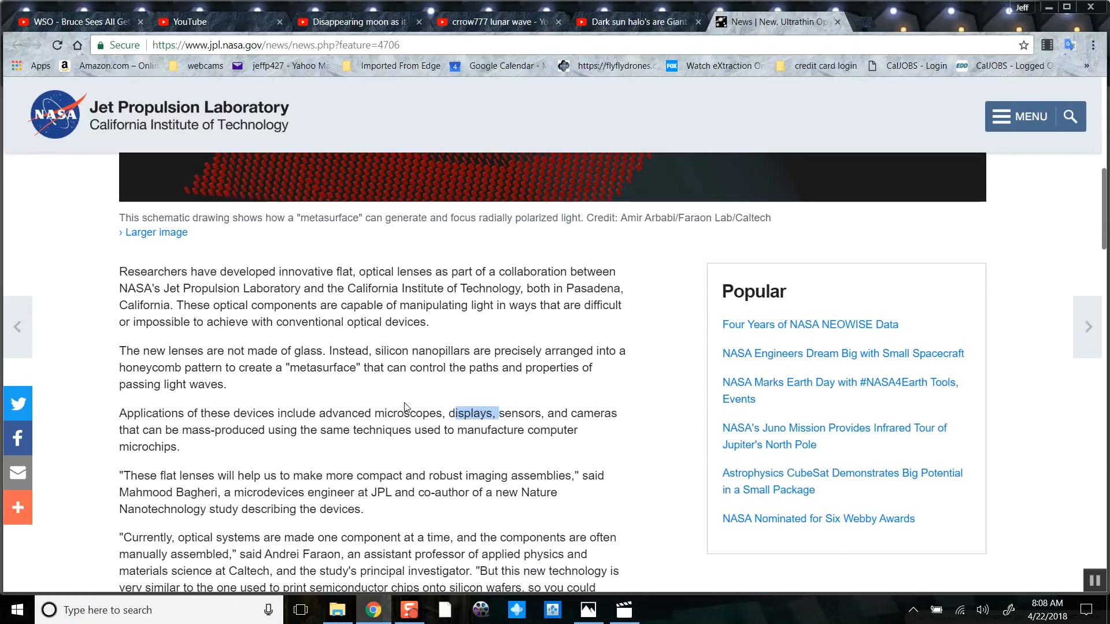
{"action": "scroll", "scroll_direction": "up", "scroll_amount": 3}
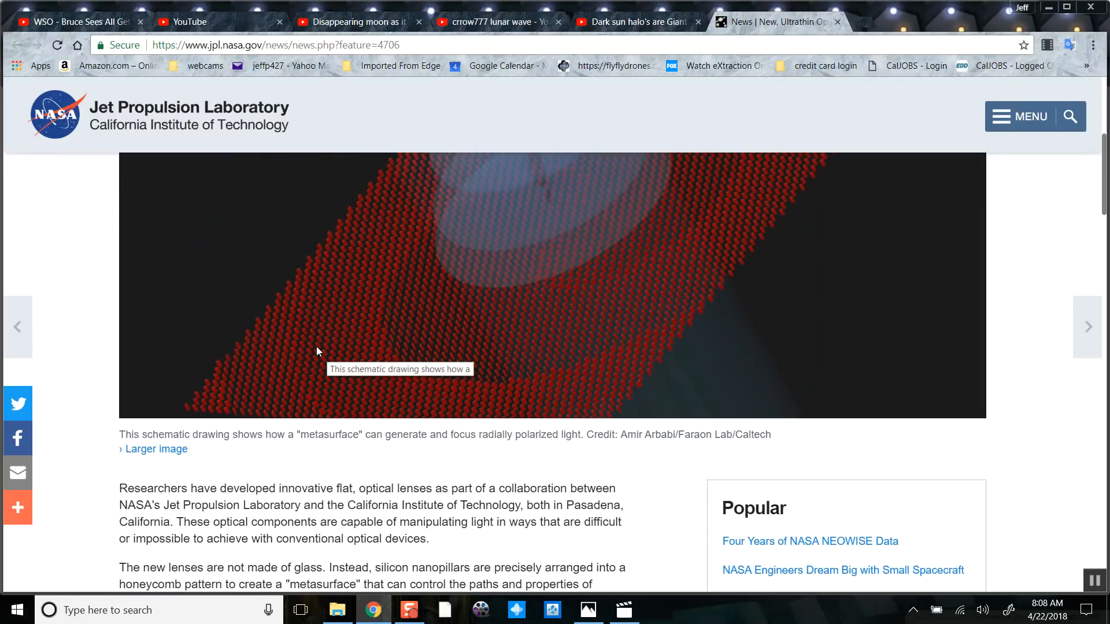
{"action": "mouse_move", "coordinate": [347, 370]}
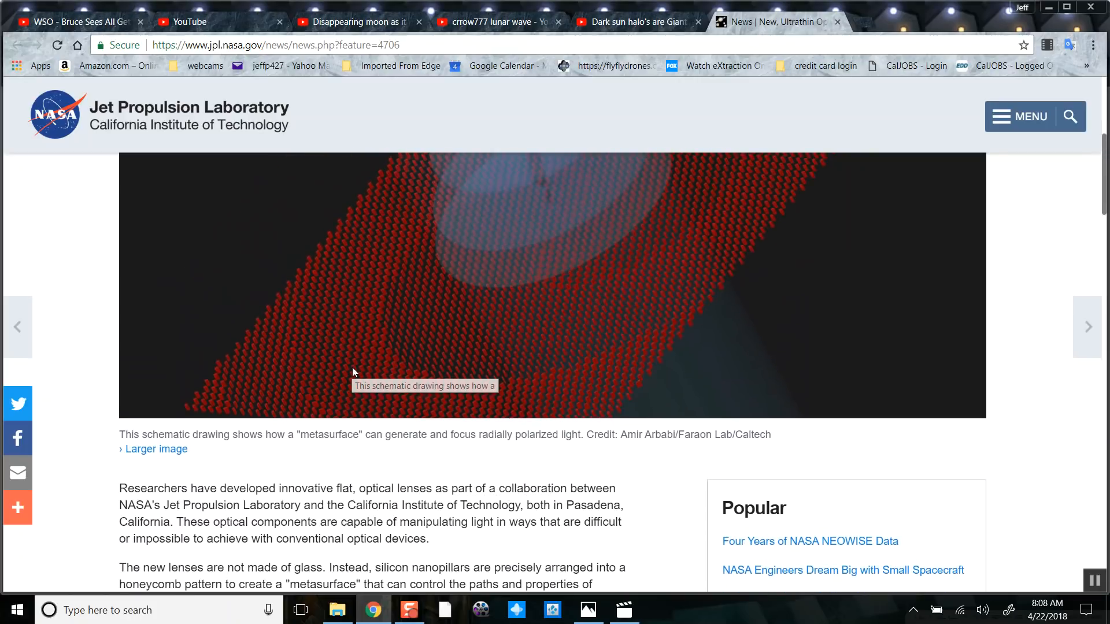
{"action": "scroll", "scroll_direction": "down", "scroll_amount": 3}
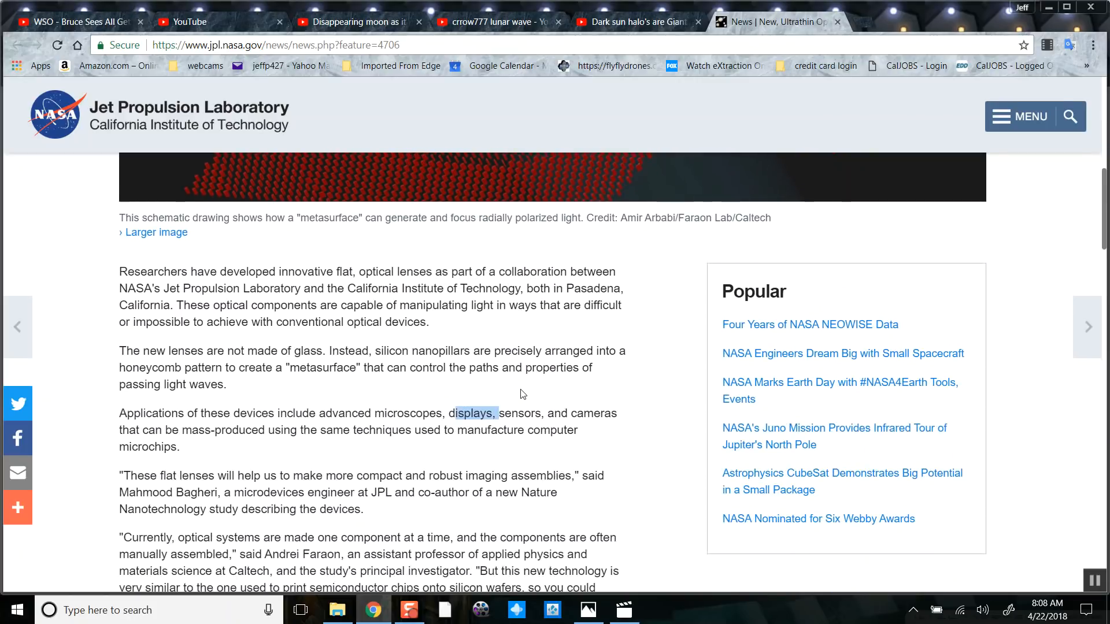
{"action": "scroll", "scroll_direction": "up", "scroll_amount": 3}
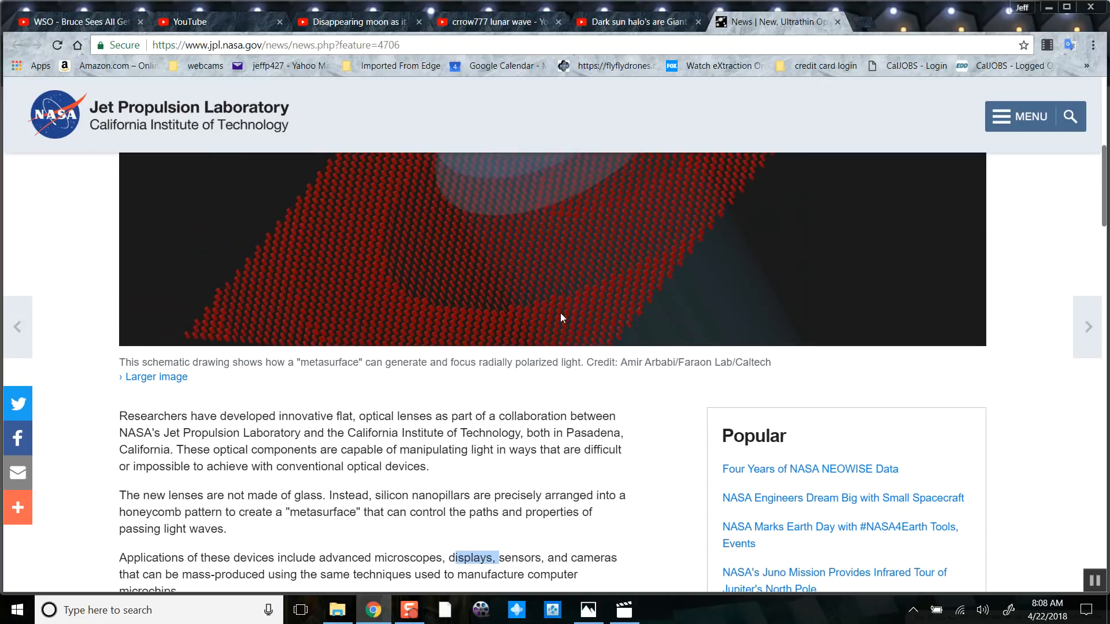
{"action": "mouse_move", "coordinate": [454, 325]}
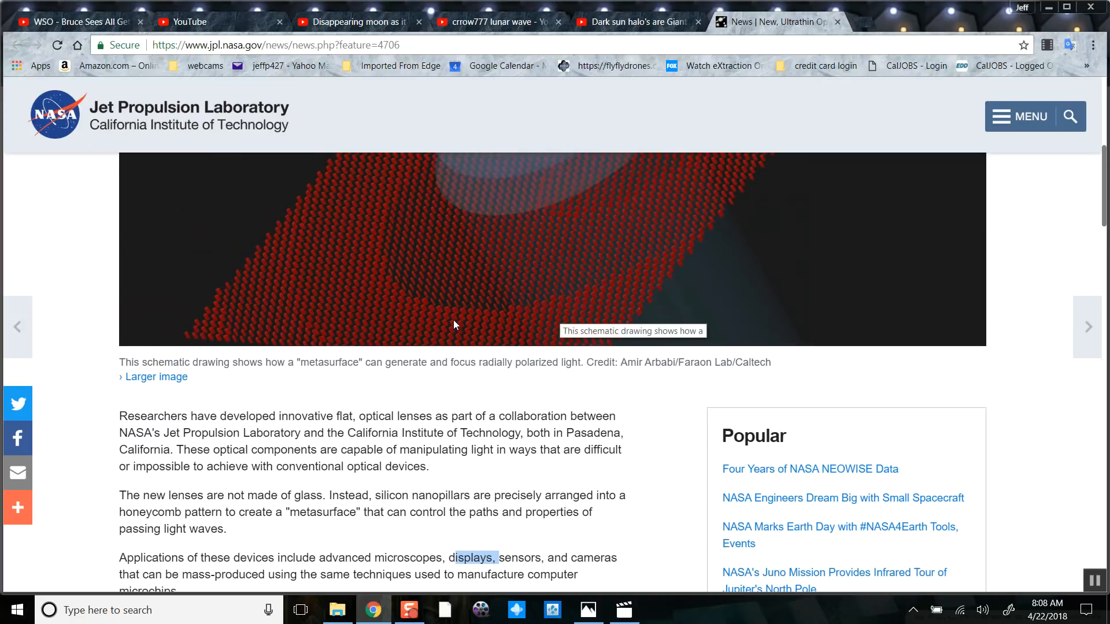
{"action": "scroll", "scroll_direction": "down", "scroll_amount": 3}
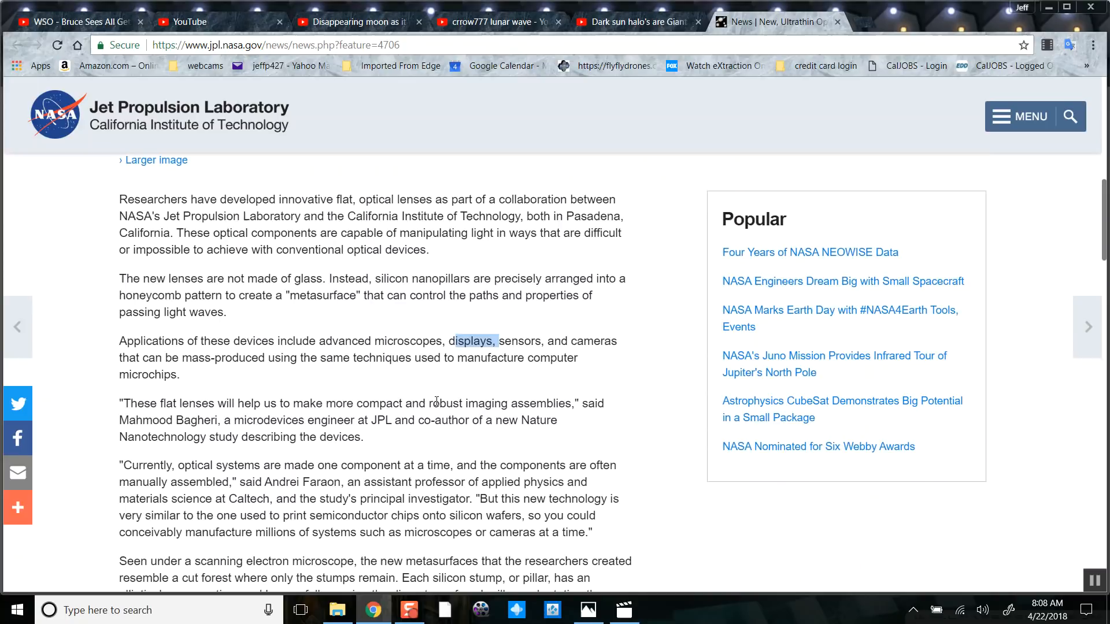
{"action": "scroll", "scroll_direction": "up", "scroll_amount": 3}
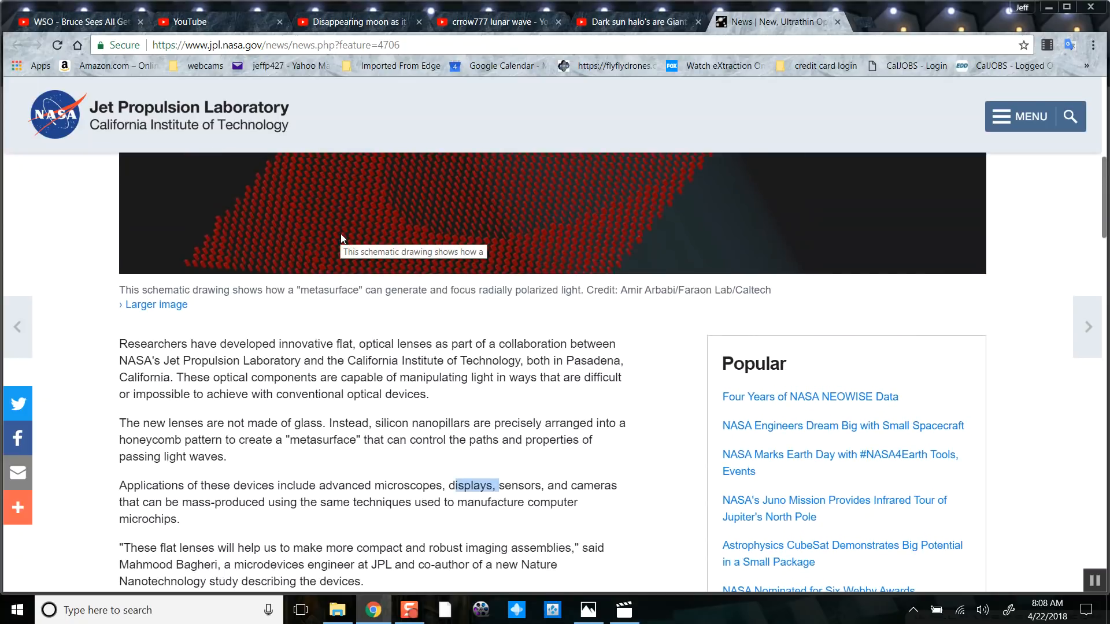
{"action": "scroll", "scroll_direction": "down", "scroll_amount": 3}
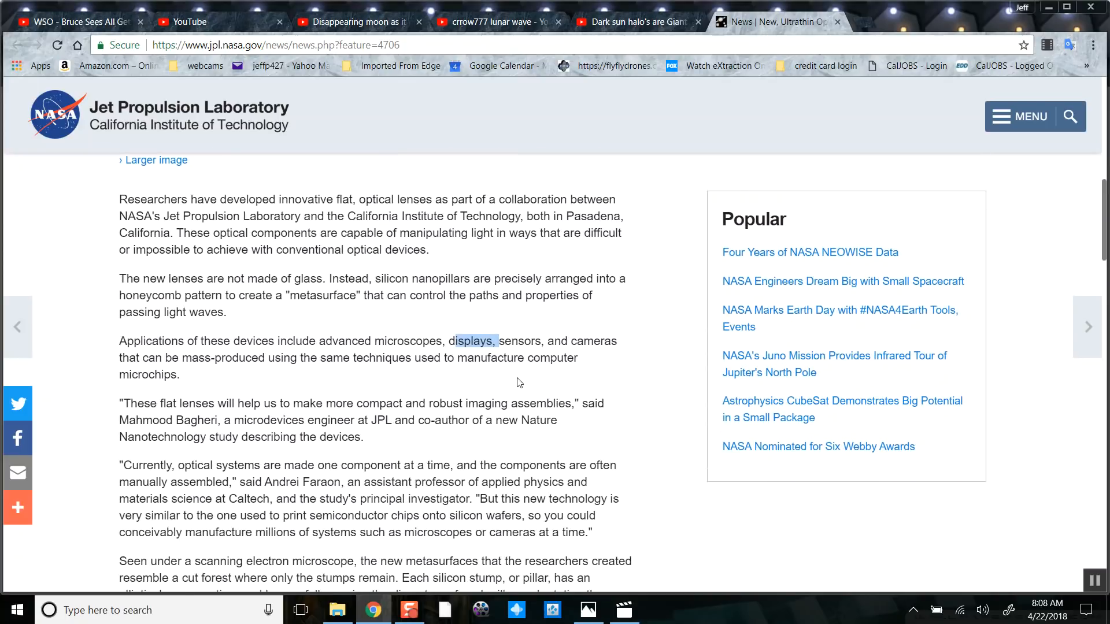
{"action": "scroll", "scroll_direction": "down", "scroll_amount": 3}
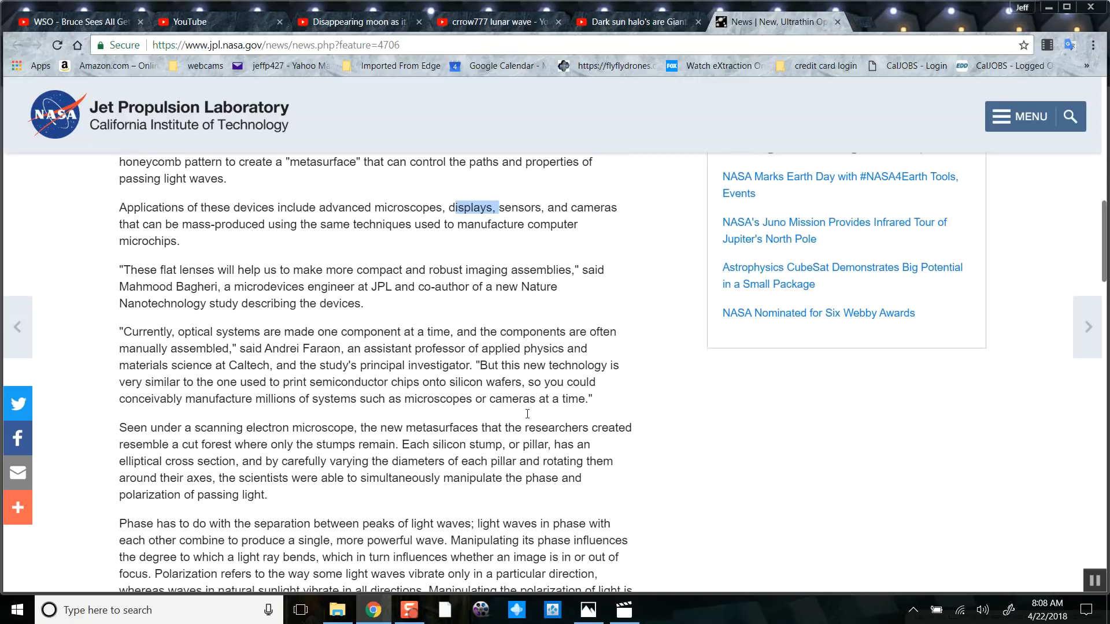
{"action": "scroll", "scroll_direction": "down", "scroll_amount": 3}
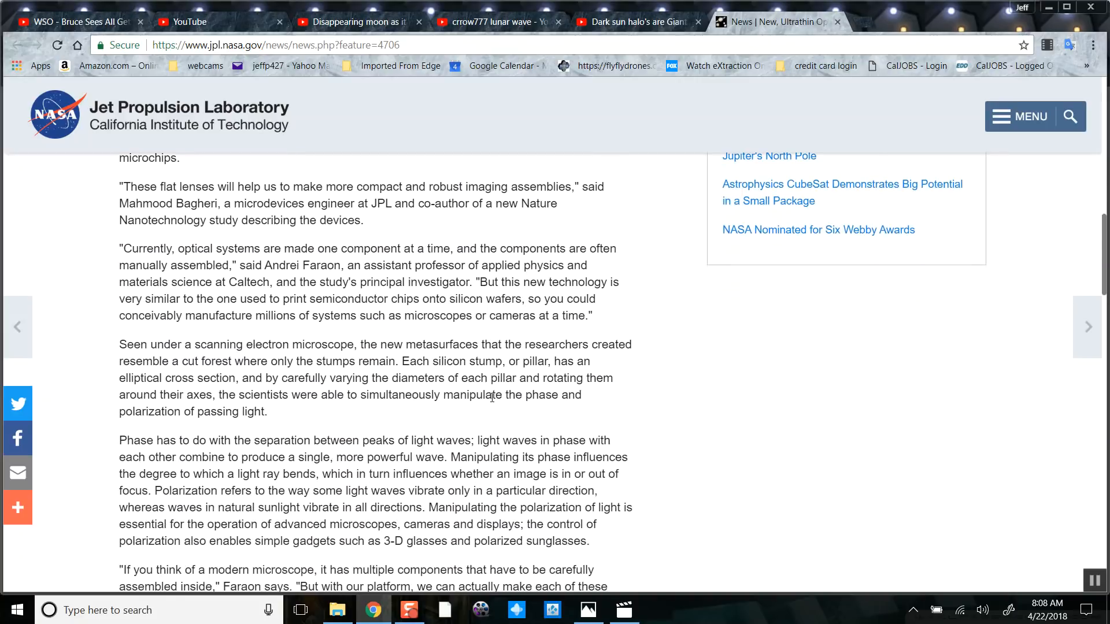
{"action": "scroll", "scroll_direction": "up", "scroll_amount": 3}
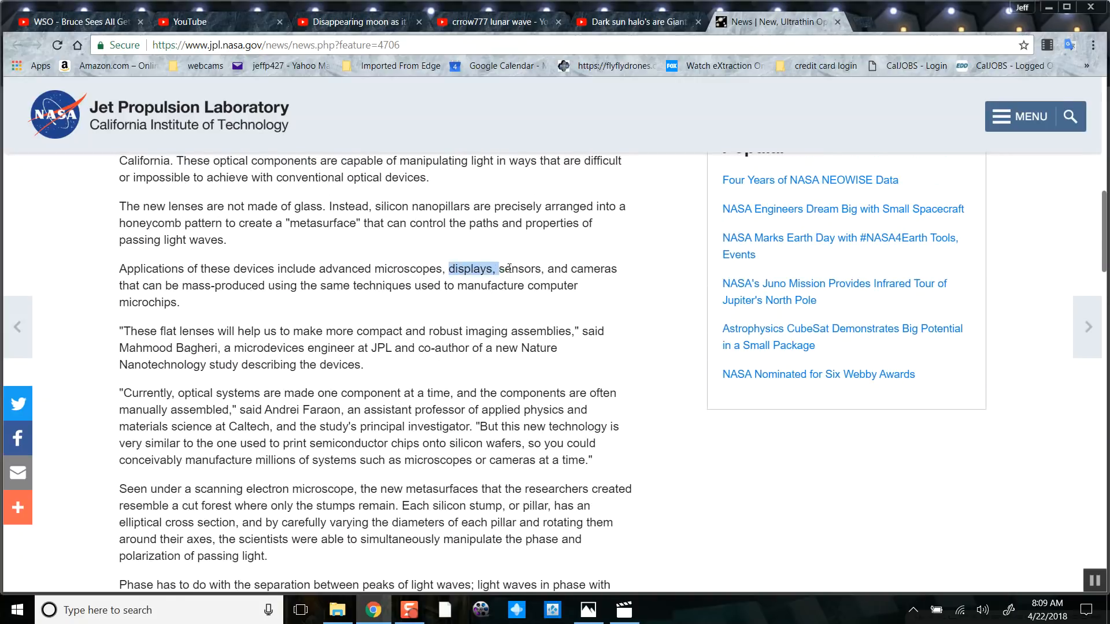
{"action": "scroll", "scroll_direction": "up", "scroll_amount": 3}
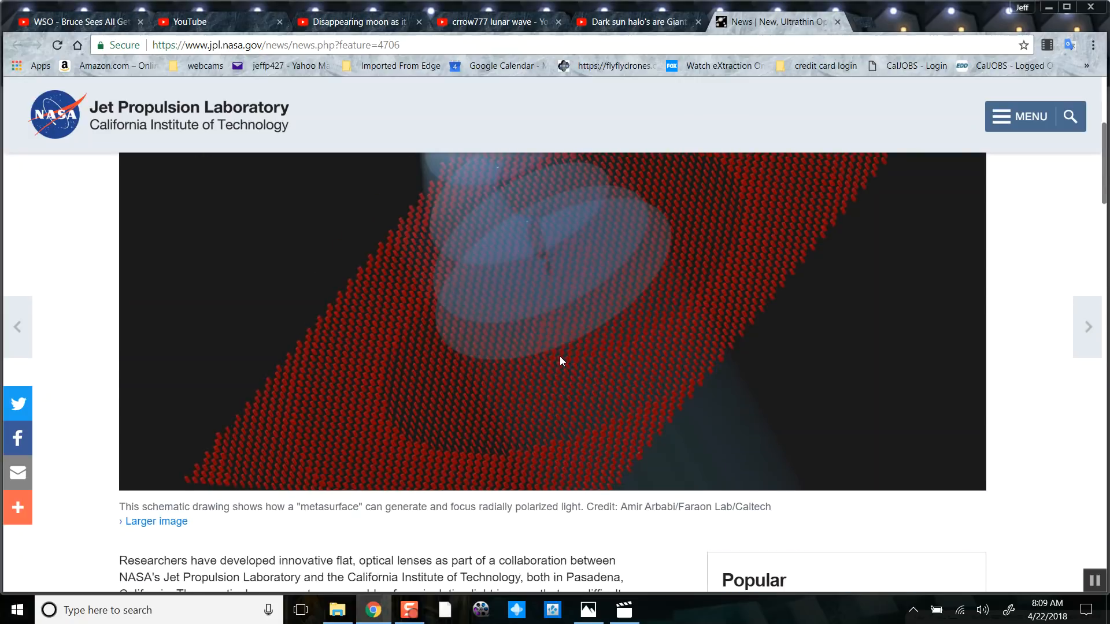
{"action": "scroll", "scroll_direction": "down", "scroll_amount": 3}
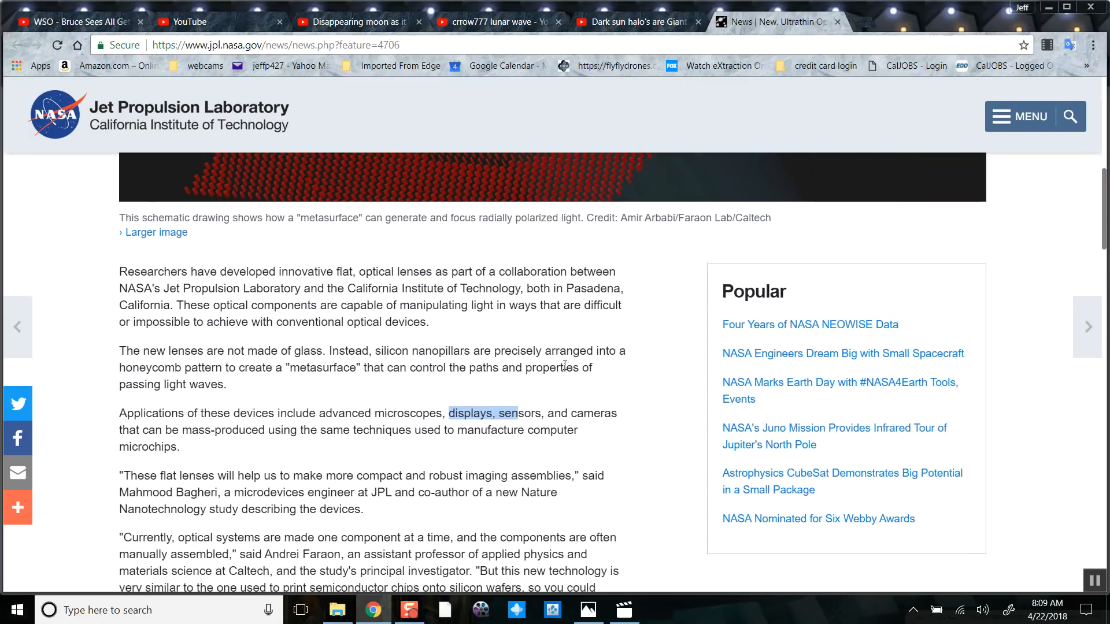
{"action": "scroll", "scroll_direction": "down", "scroll_amount": 3}
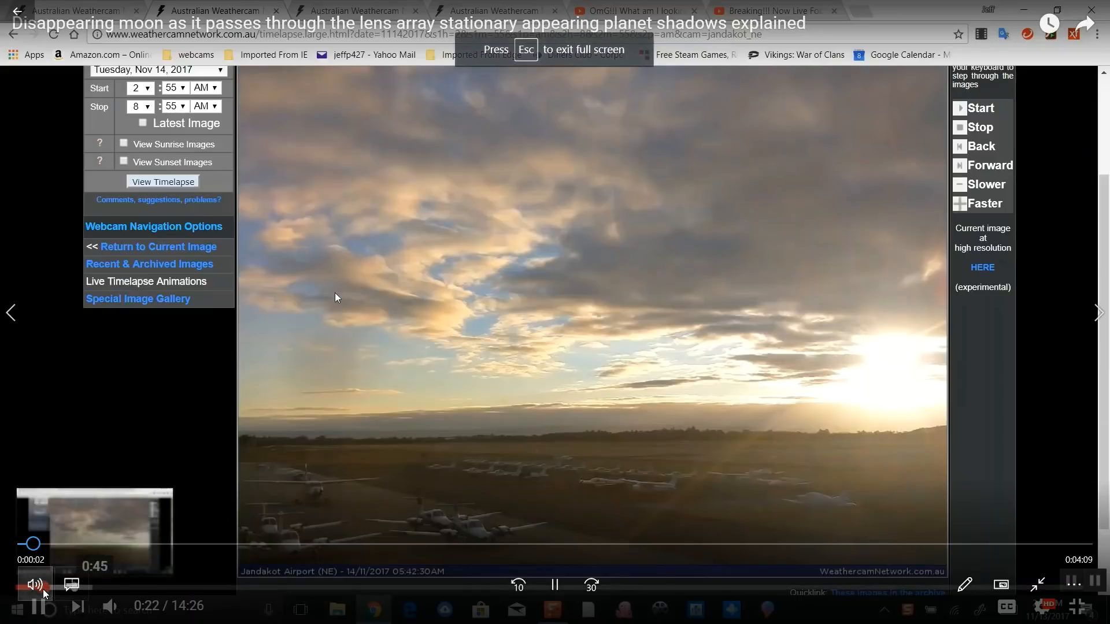
Seek the 'Disappearing moon' clip ahead to the orange-lit Jandakot Airport night footage
{"action": "left_click", "coordinate": [34, 585]}
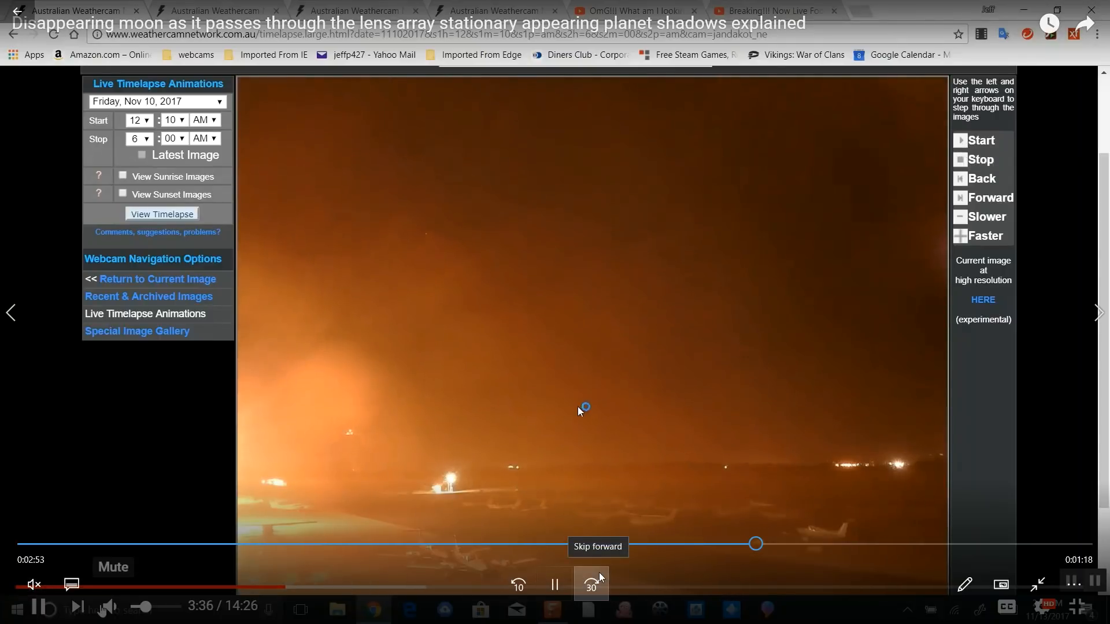
Skip to the end of the moon clip, close it, and select image 2018-04-16_9-30-23
{"action": "left_click", "coordinate": [591, 585]}
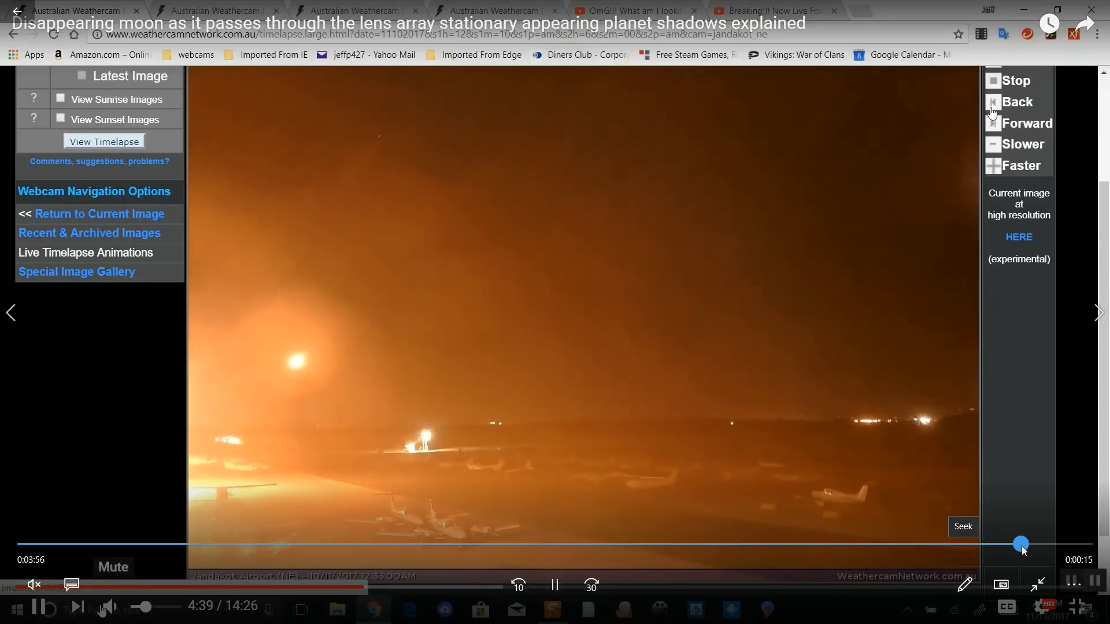
{"action": "left_click", "coordinate": [1037, 585]}
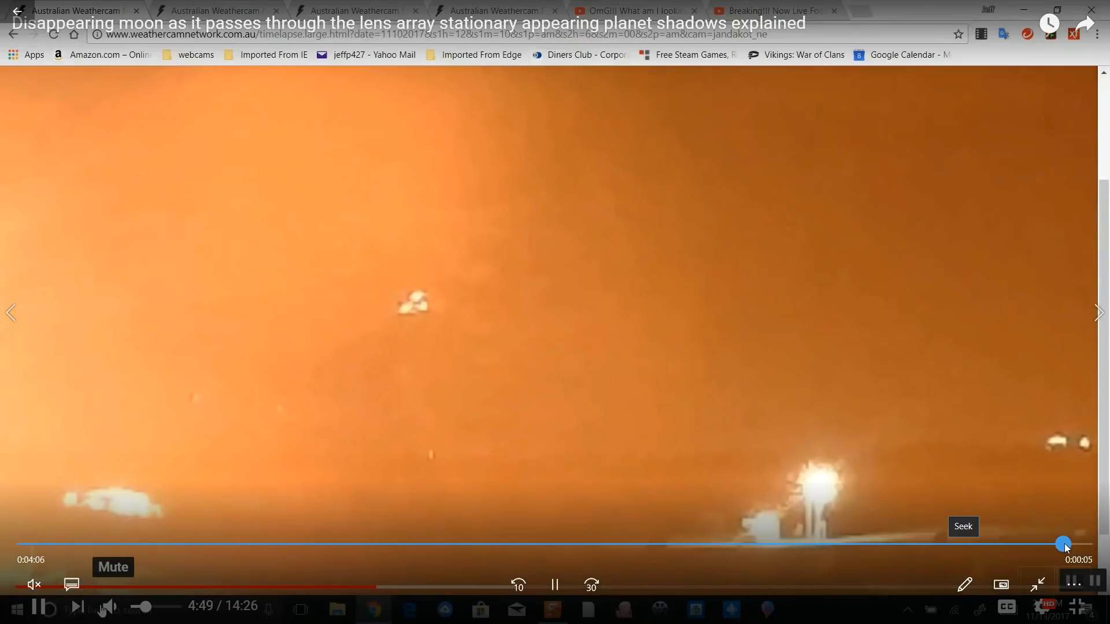
{"action": "left_click", "coordinate": [1038, 585]}
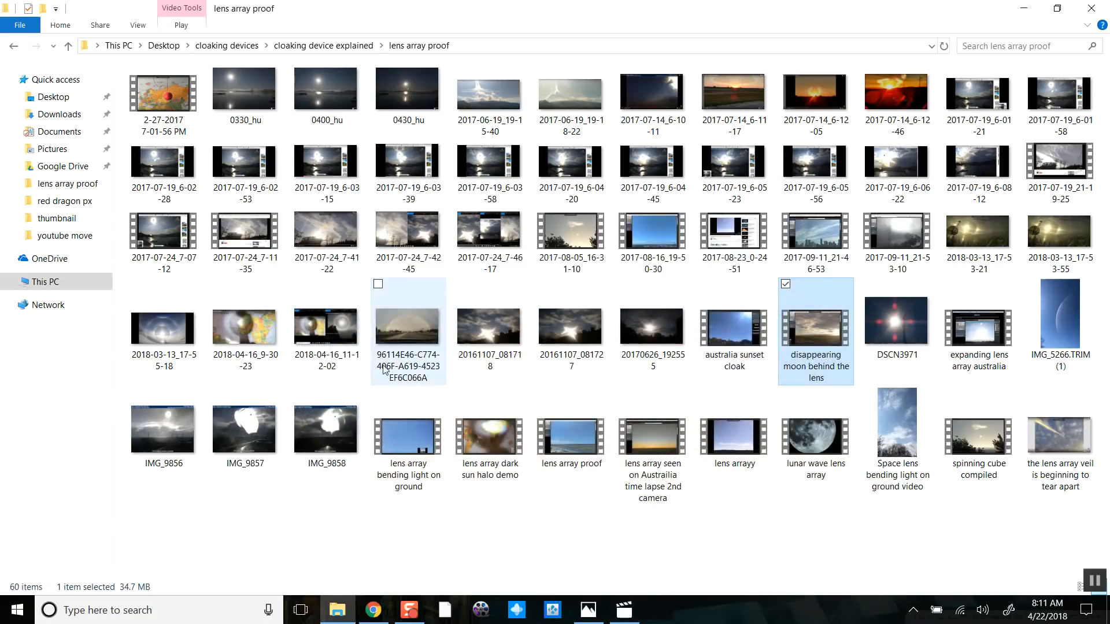
{"action": "left_click", "coordinate": [243, 326]}
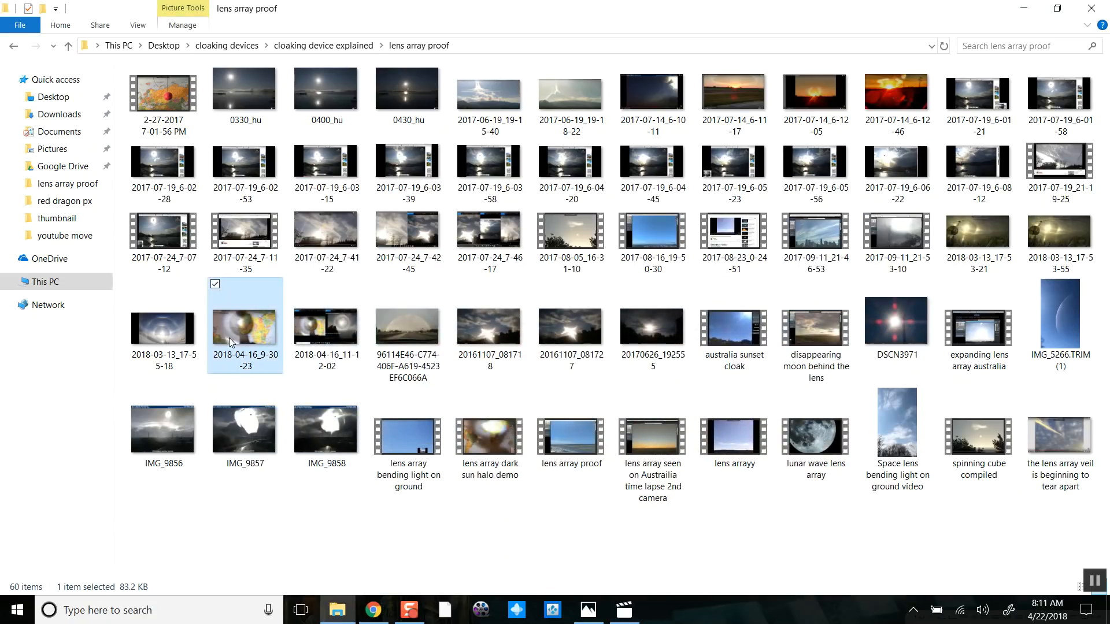
Open the 2018-04-16_9-30-23 dark sun halo image in Photos
{"action": "double_click", "coordinate": [244, 328]}
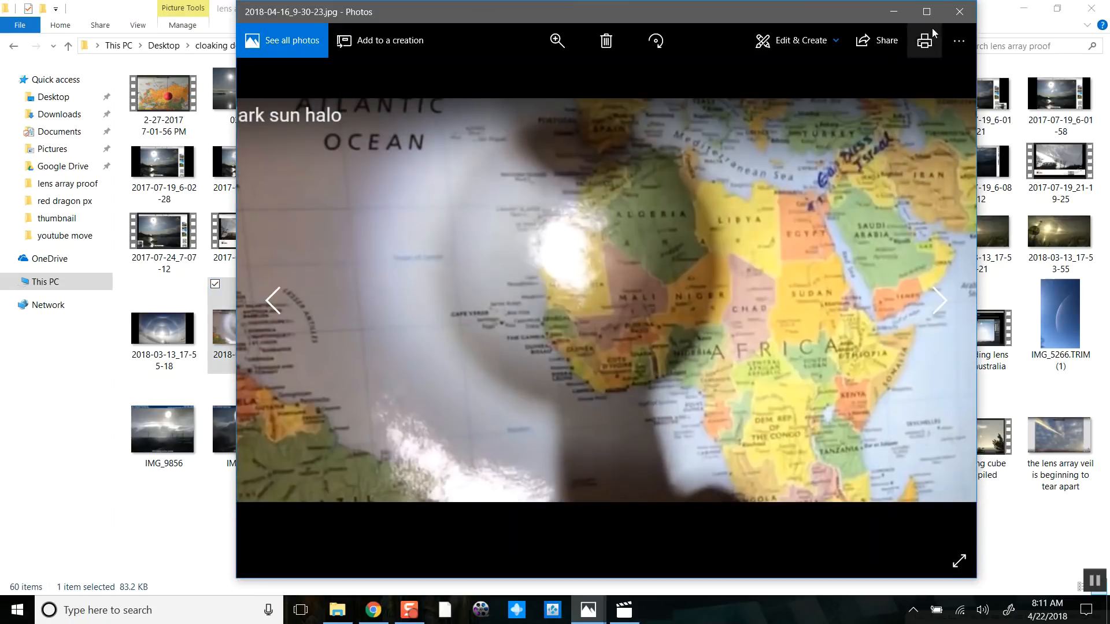
{"action": "mouse_move", "coordinate": [949, 16]}
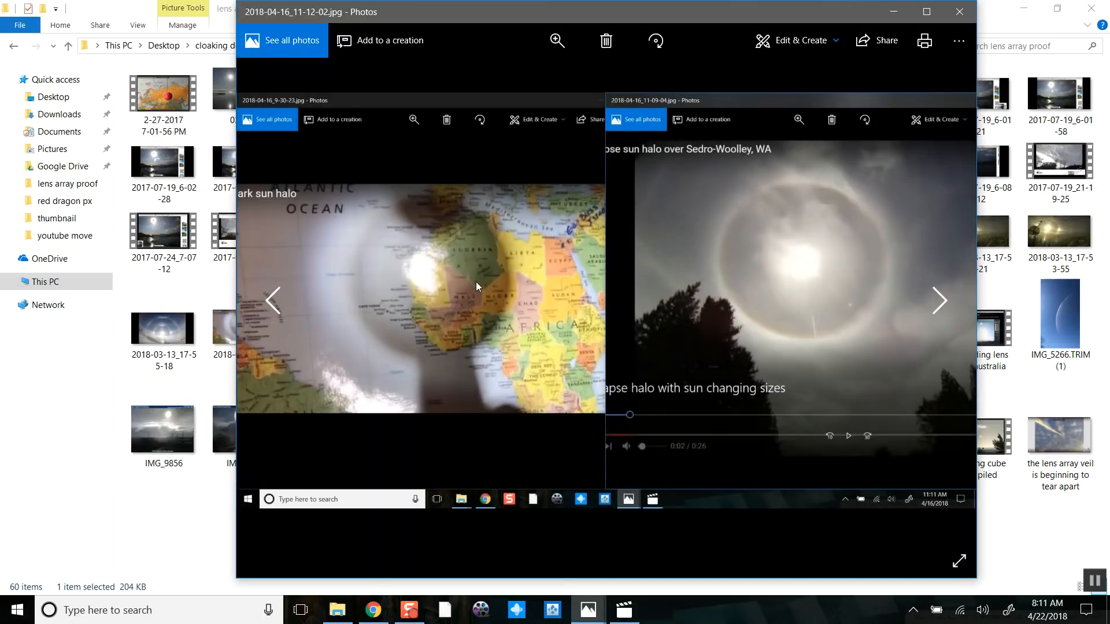
{"action": "mouse_move", "coordinate": [463, 290]}
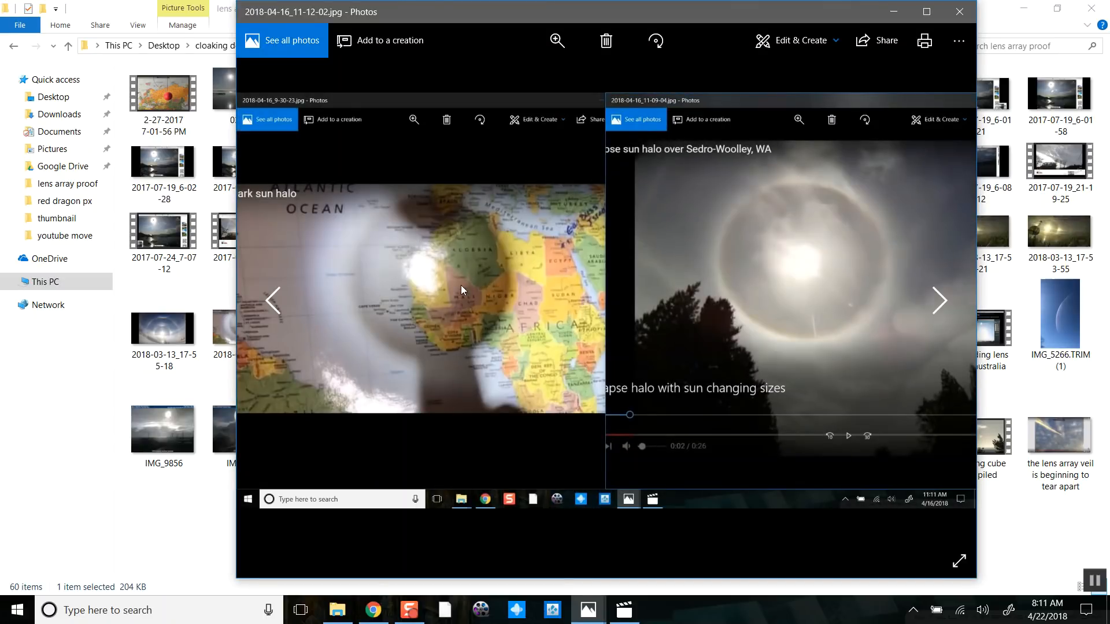
{"action": "mouse_move", "coordinate": [770, 218]}
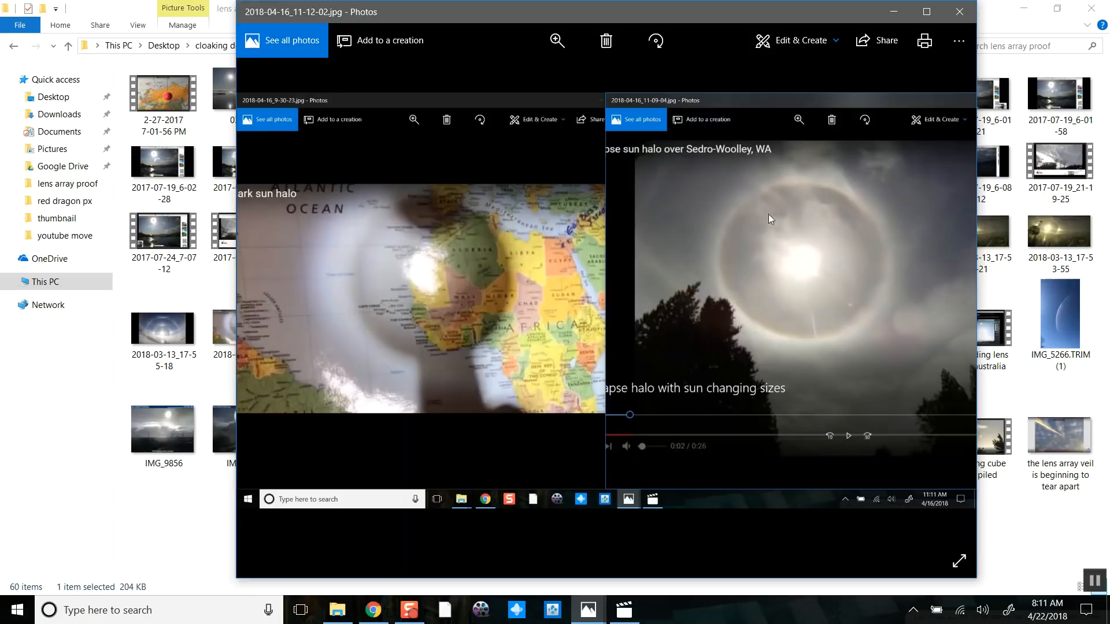
{"action": "mouse_move", "coordinate": [809, 251]}
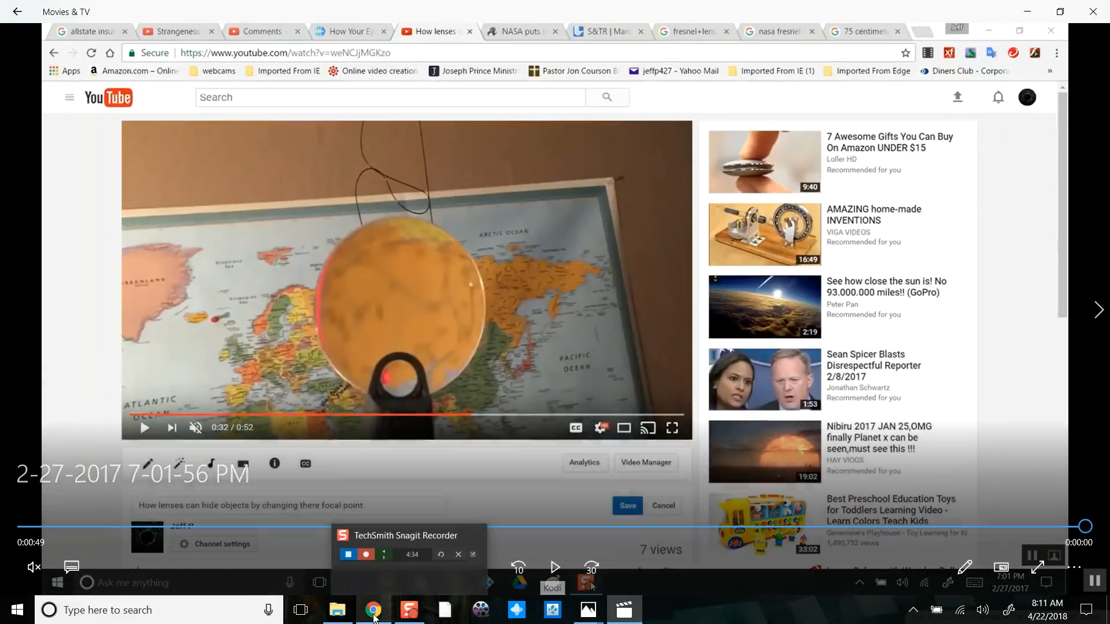
{"action": "mouse_move", "coordinate": [372, 609]}
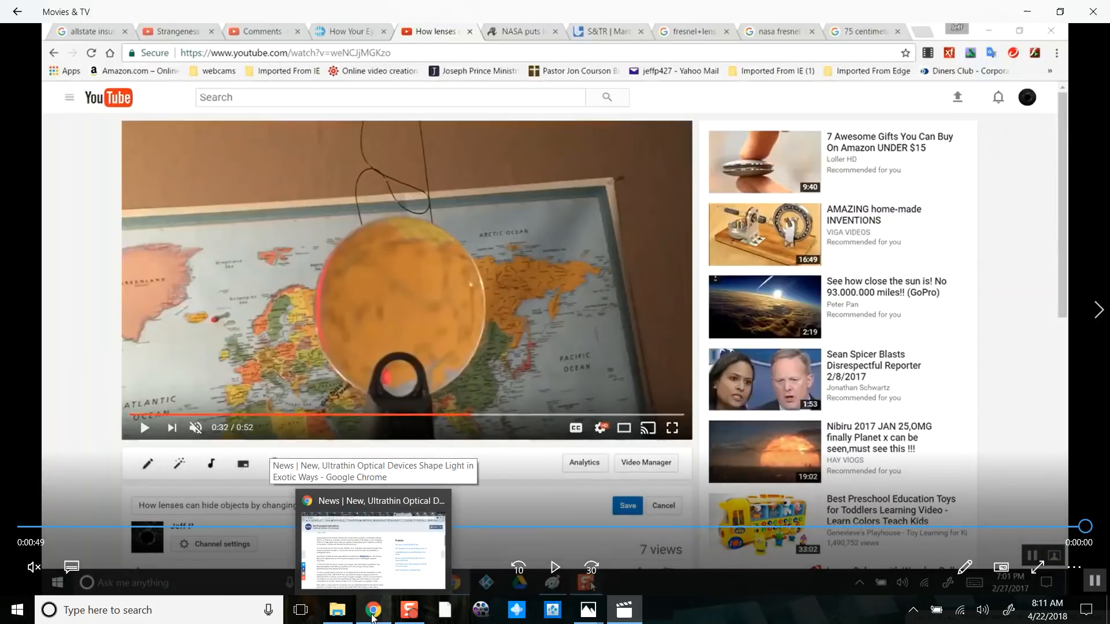